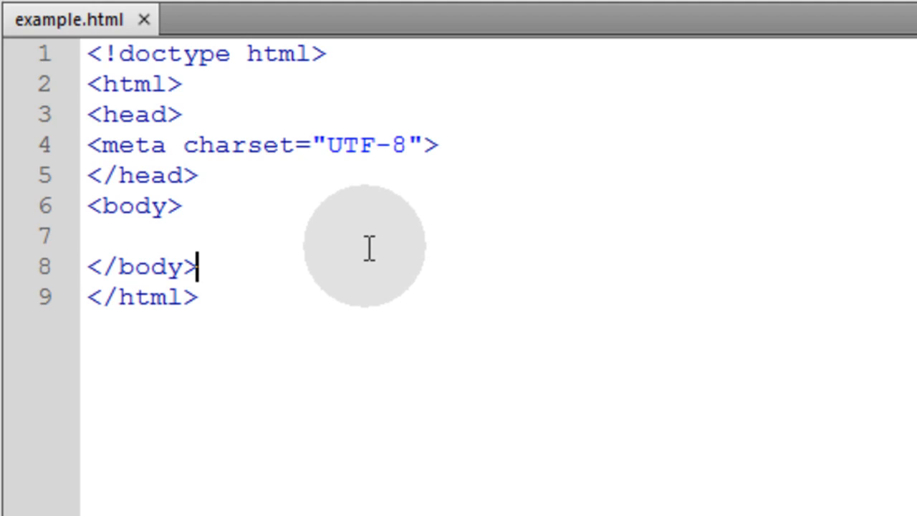
mouse_move(321, 229)
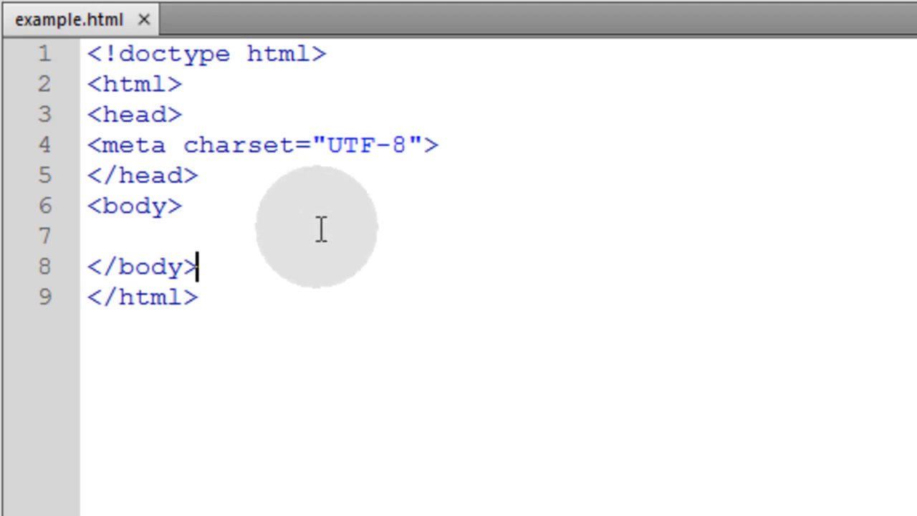
mouse_move(318, 323)
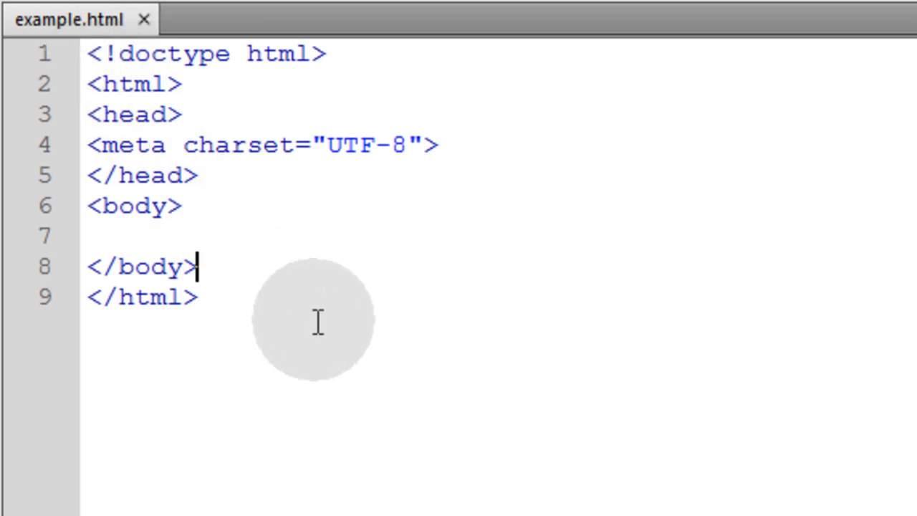
mouse_move(367, 380)
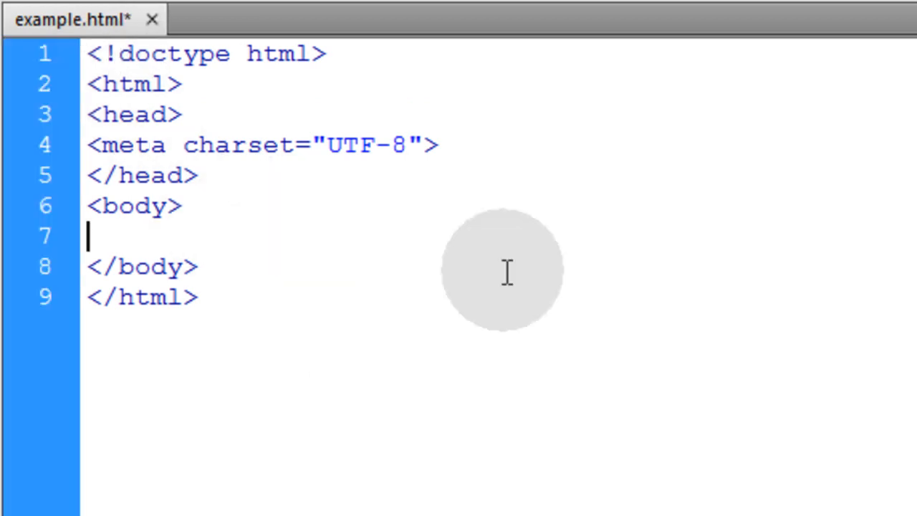
Write a <template> block in the body containing empty <h2>, <p> and an <hr>.
type("<template>")
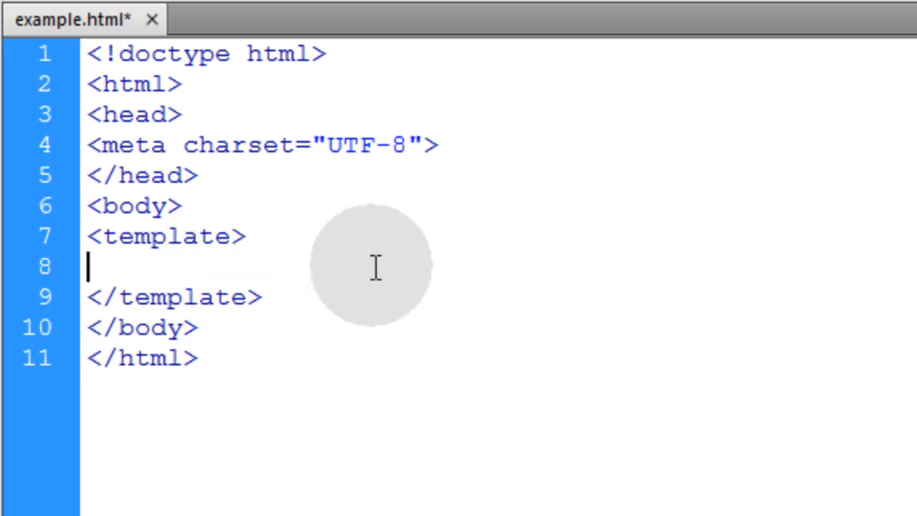
type("<h2></h2>")
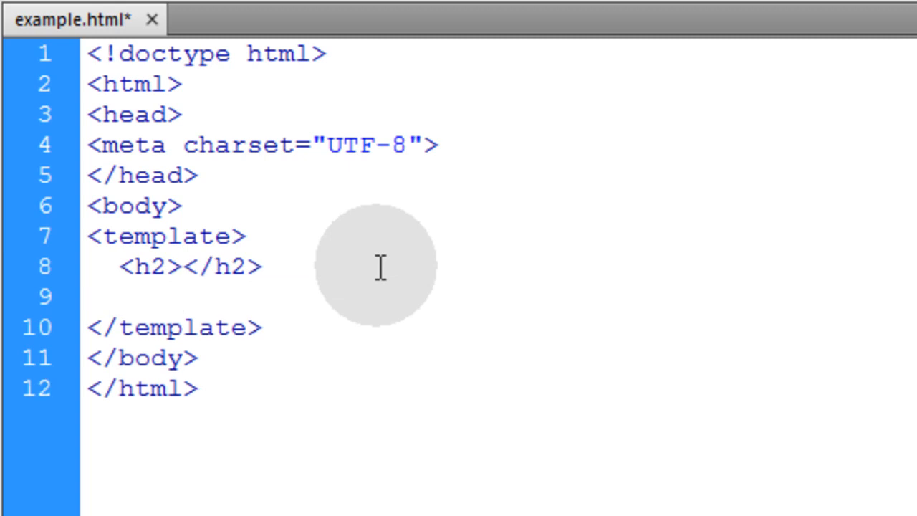
type("<p?")
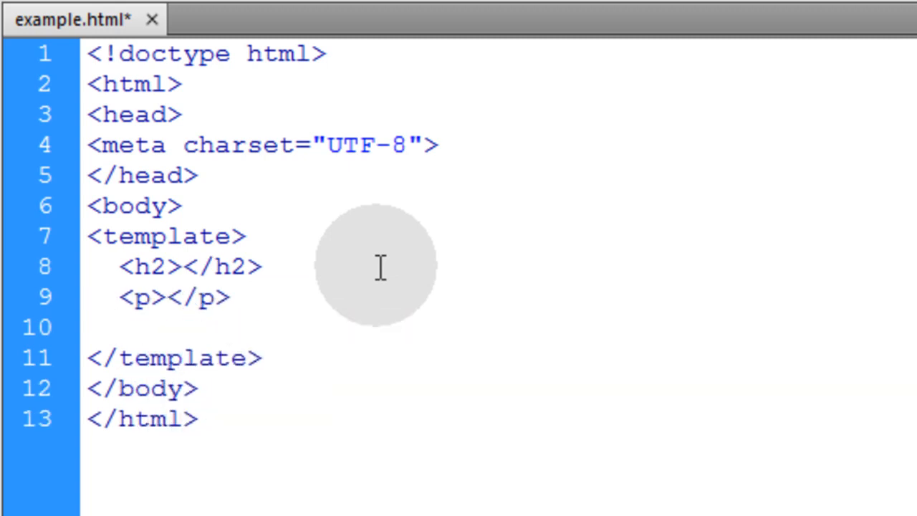
type("<hr>")
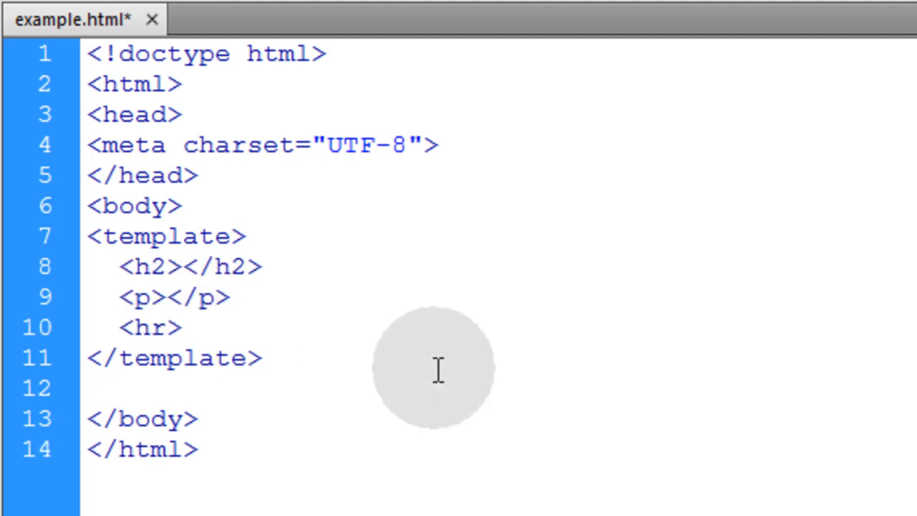
Add a <script> with the four-user array and give the template id="tmplt".
type("<script>")
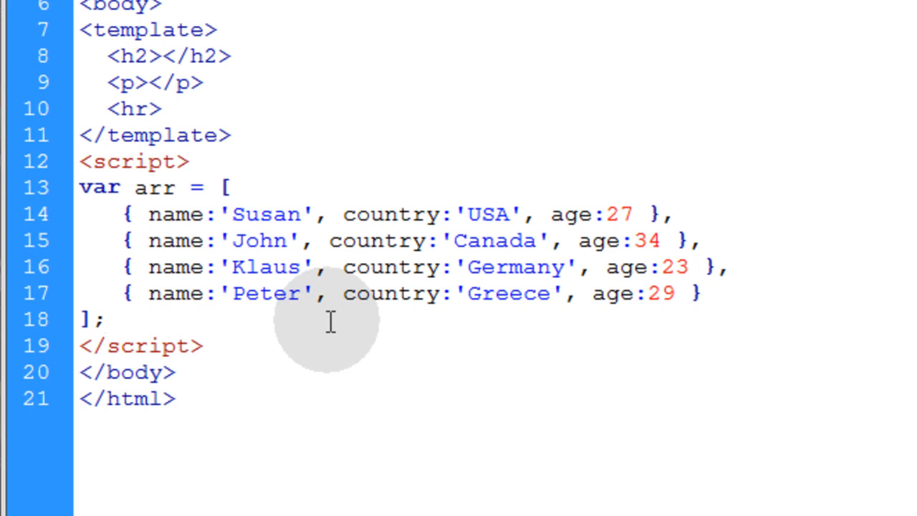
double_click(155, 186)
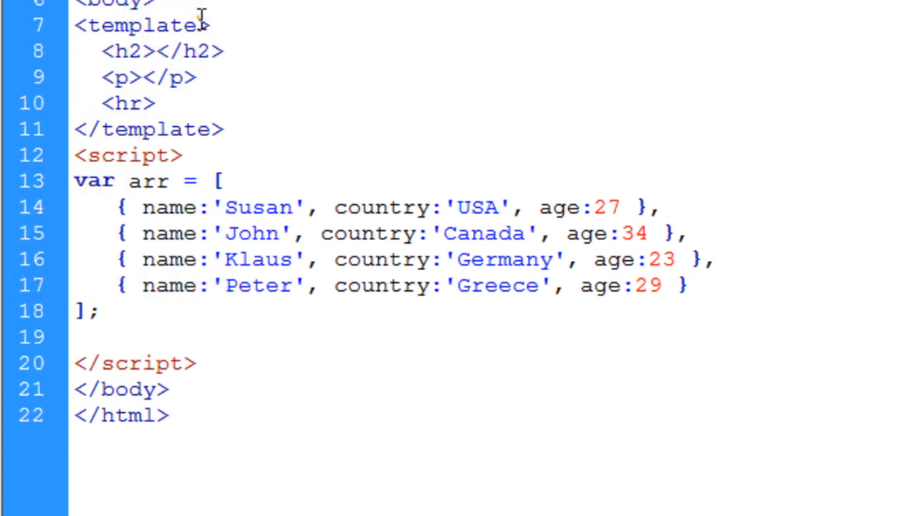
type("id=\"")
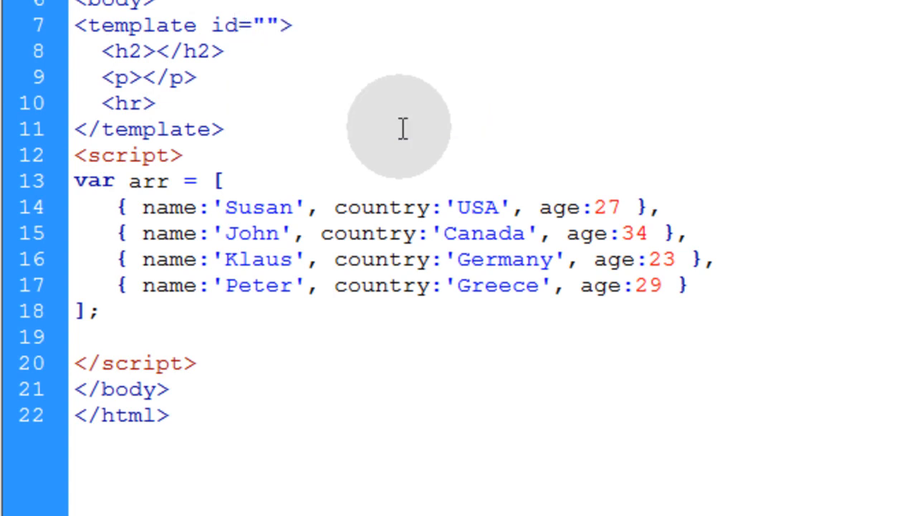
type("tmplt")
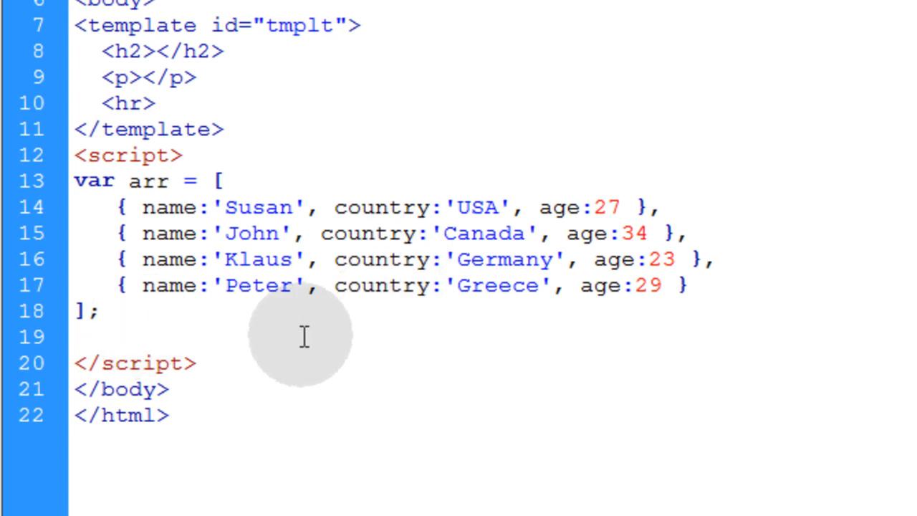
Store the template in var template via document.querySelector('#tmplt').
type("var template = document.querySelector('#tmplt');")
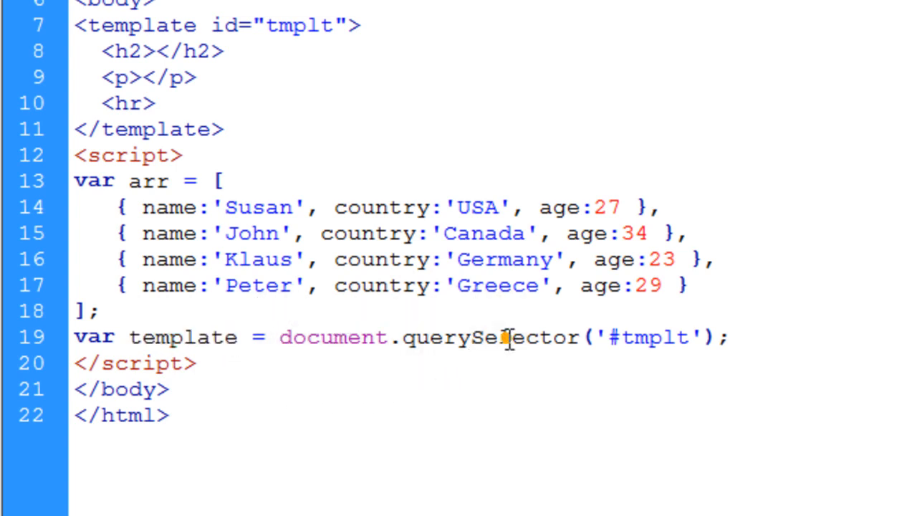
double_click(637, 337)
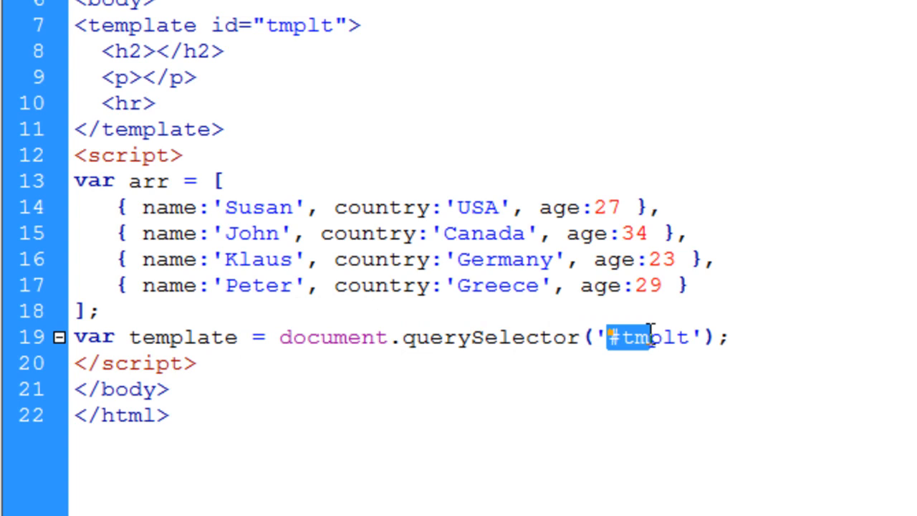
double_click(653, 337)
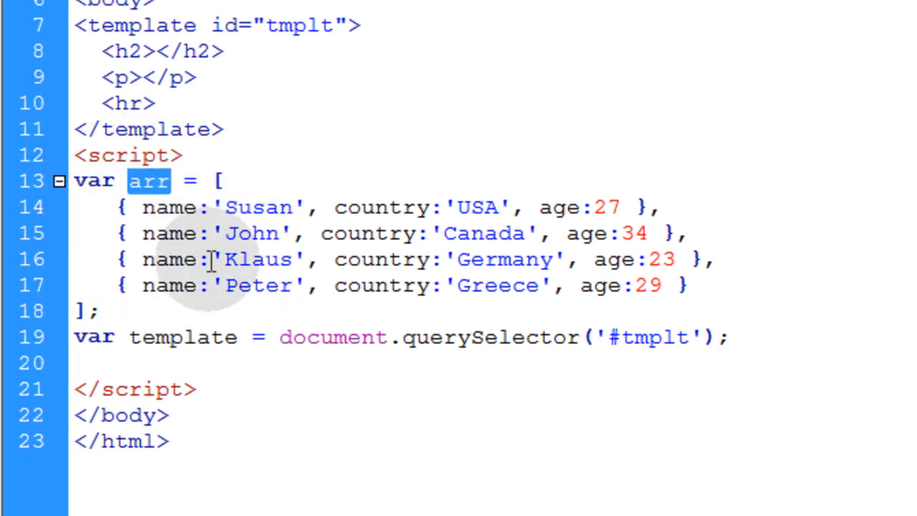
Write for (var i = 0; i < arr.length; i++) with var user = arr[i]; inside.
type("for (var i = 0; i < arr.length; i++) {")
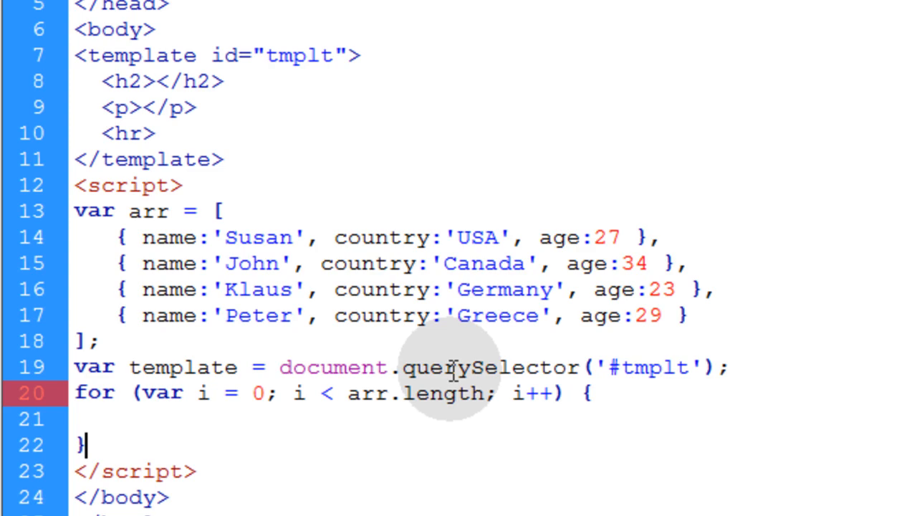
type("var")
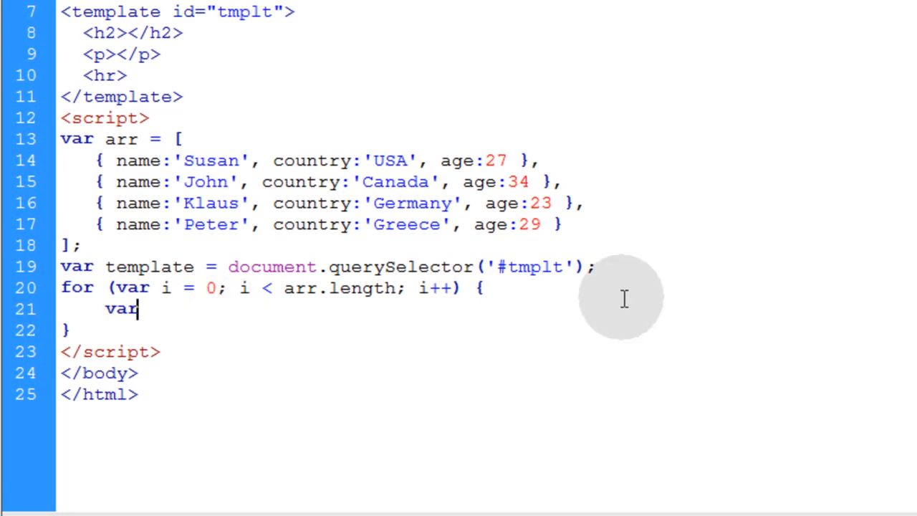
type("use")
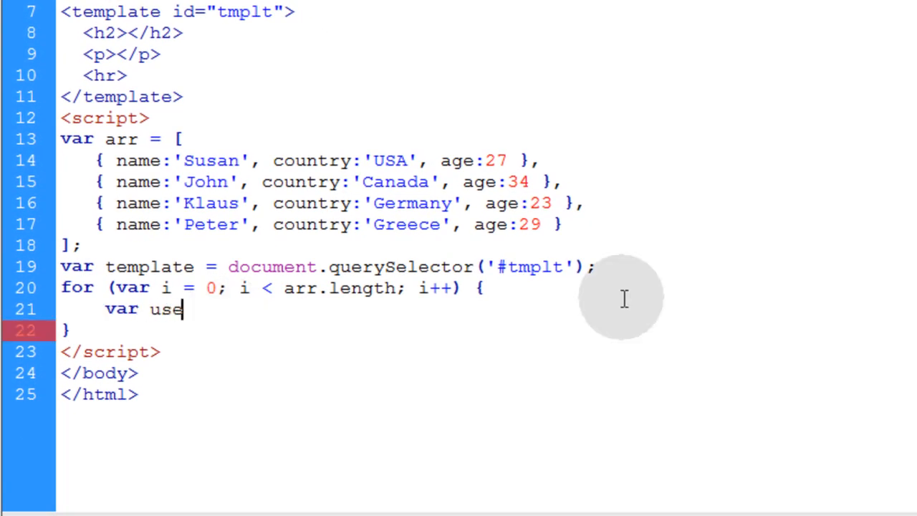
type("r")
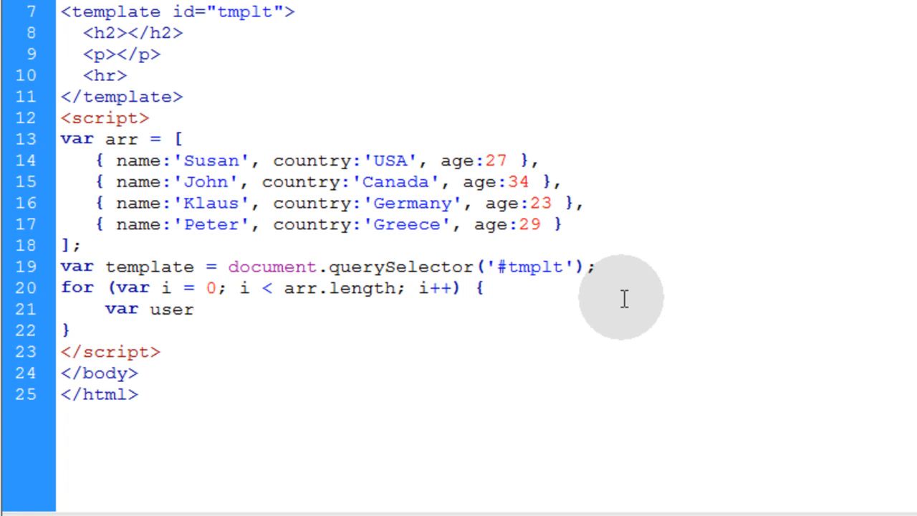
left_click(194, 310)
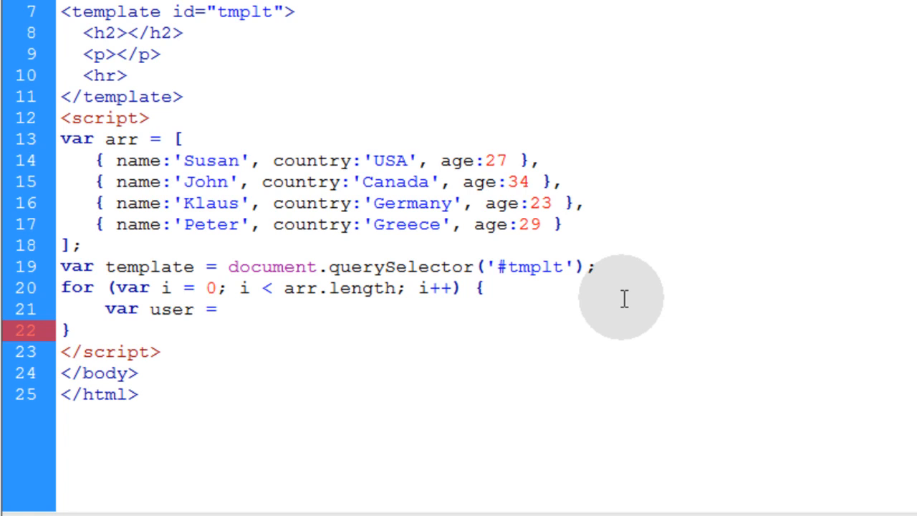
type("arr[")
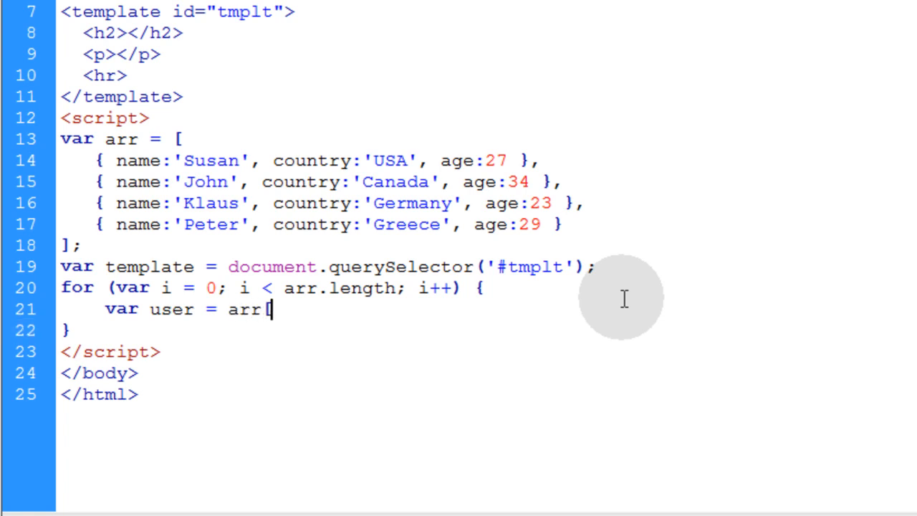
type("i];")
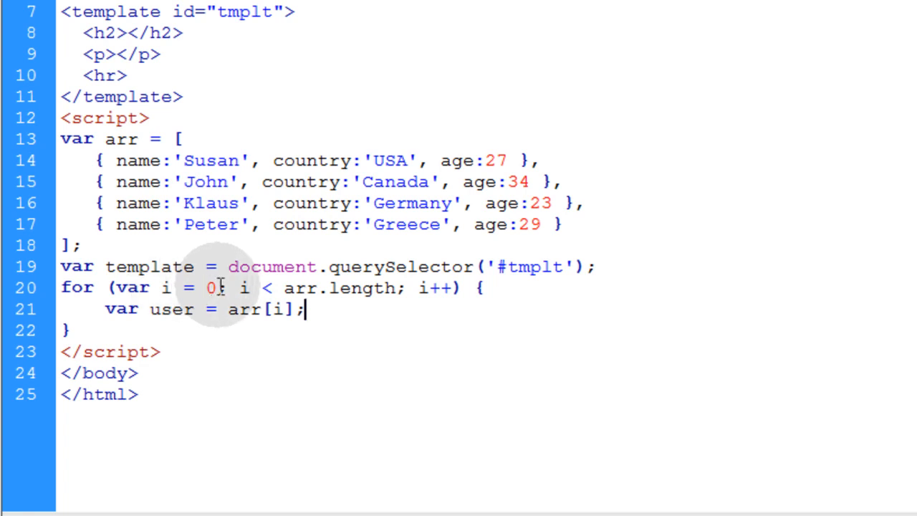
double_click(213, 286)
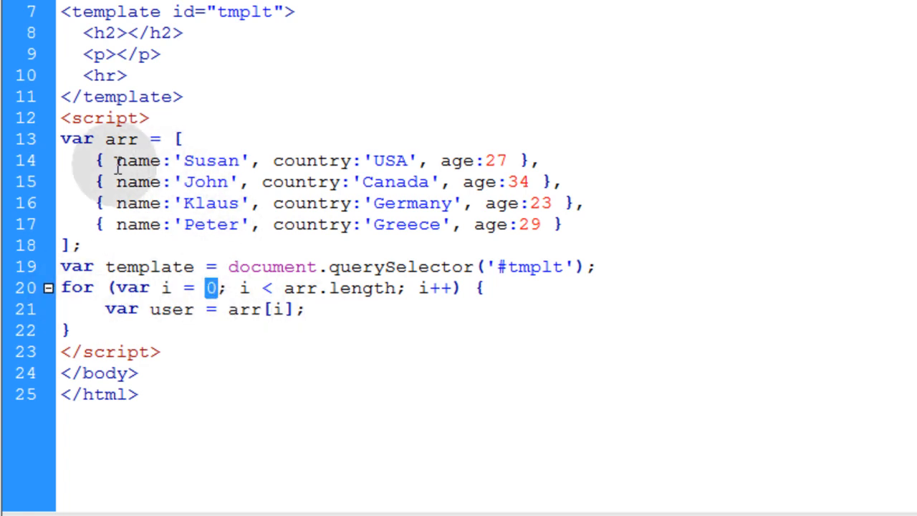
mouse_move(423, 165)
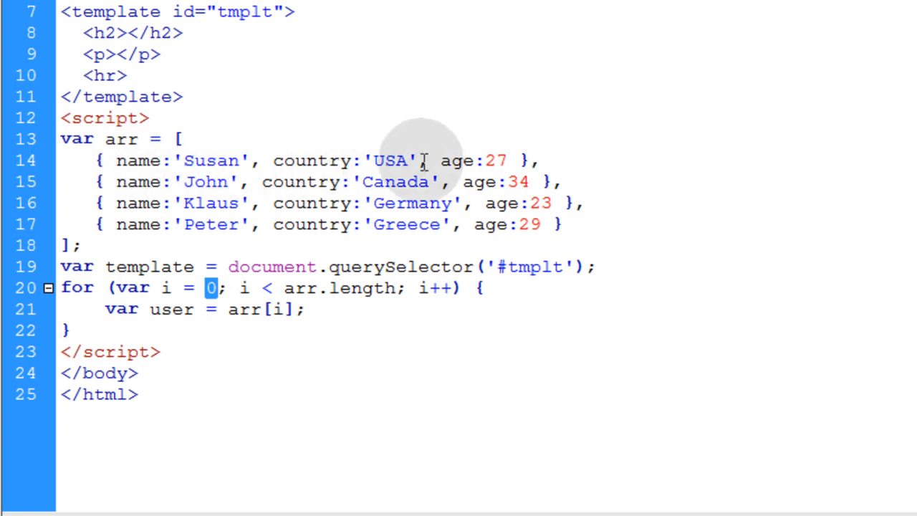
mouse_move(281, 297)
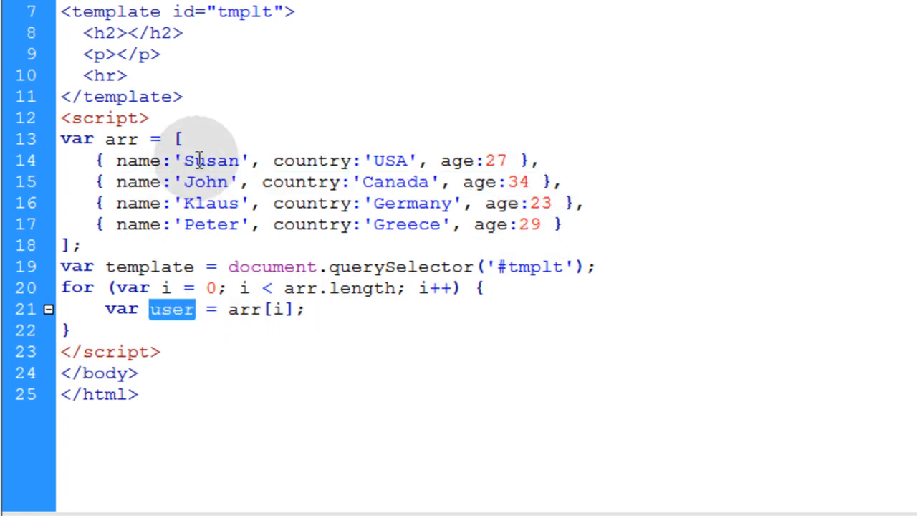
mouse_move(376, 310)
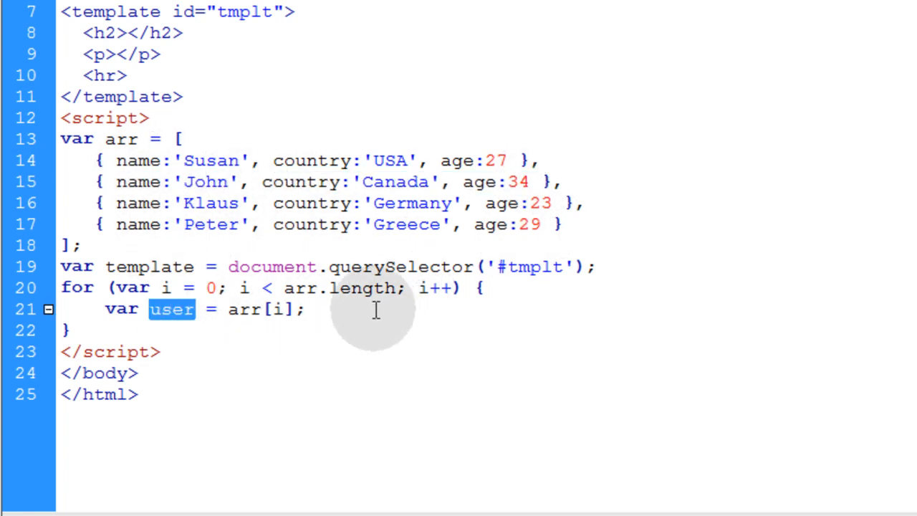
key("enter")
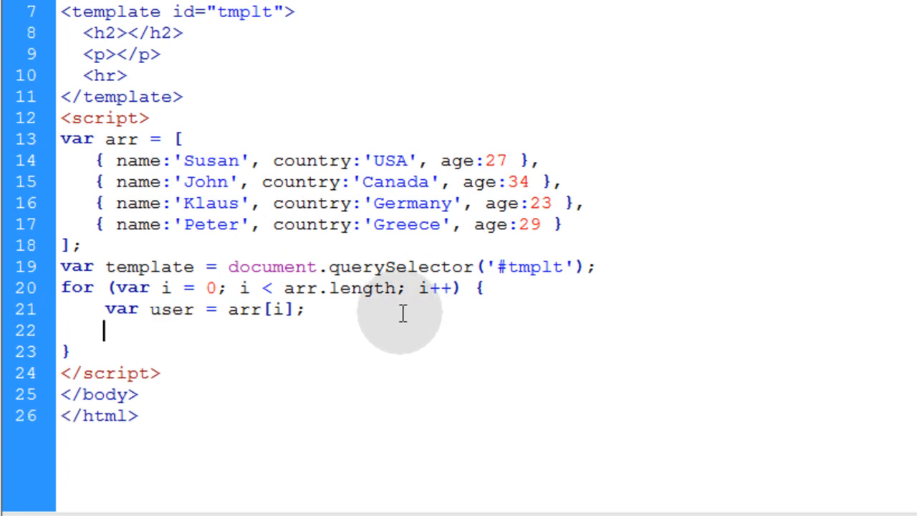
Clone the template with var clone = template.content.cloneNode(true);.
type("var clone = template.content.cloneNode(true);")
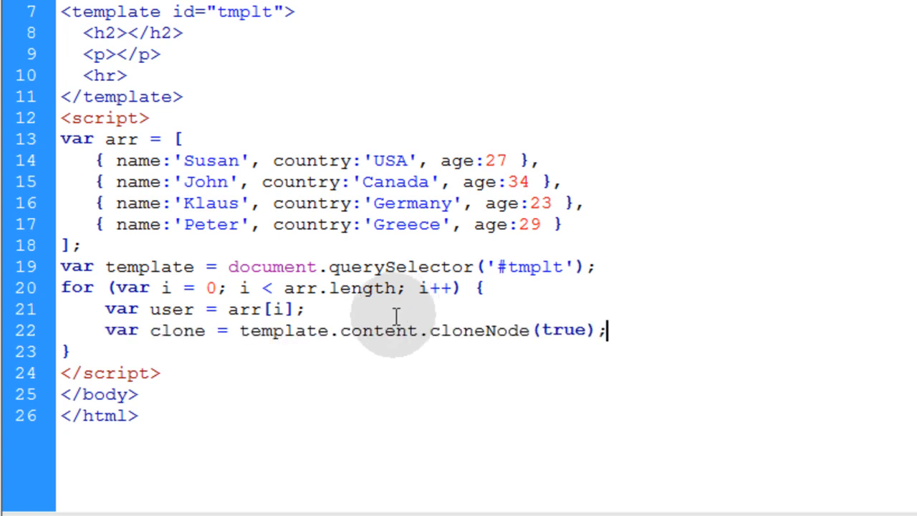
double_click(178, 329)
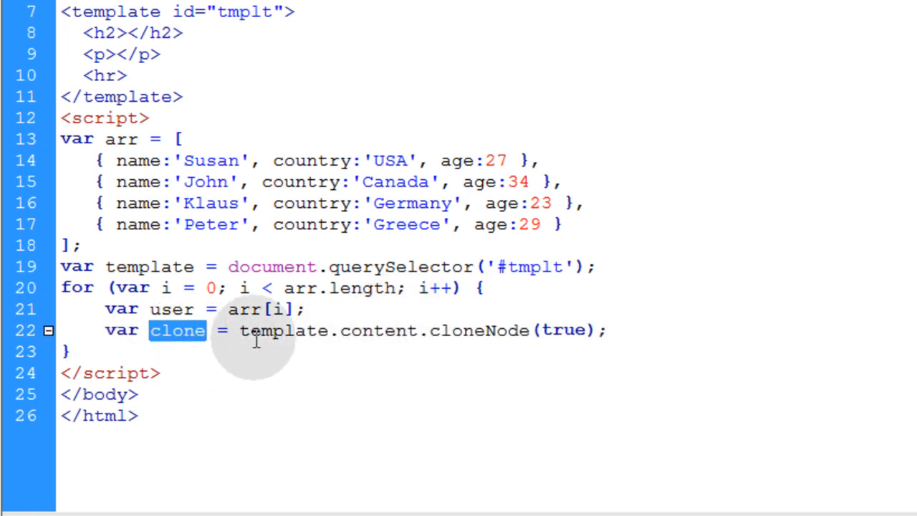
double_click(281, 330)
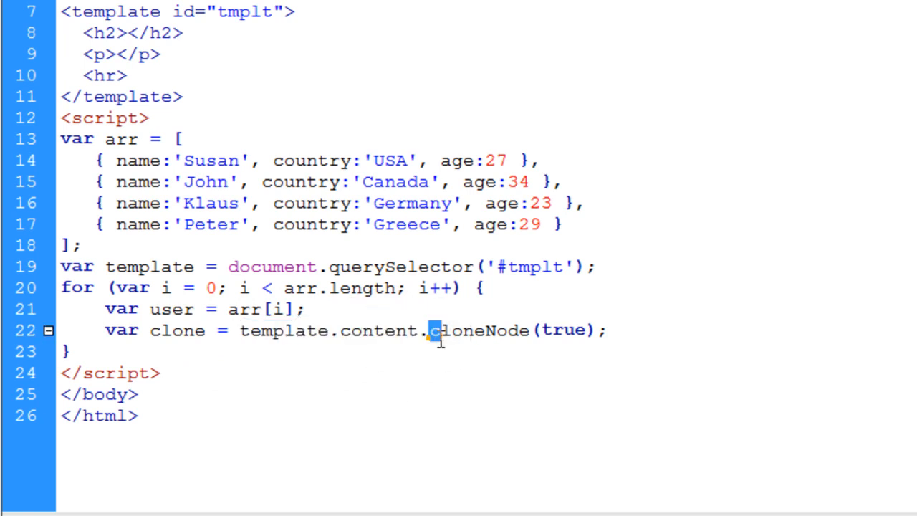
double_click(479, 329)
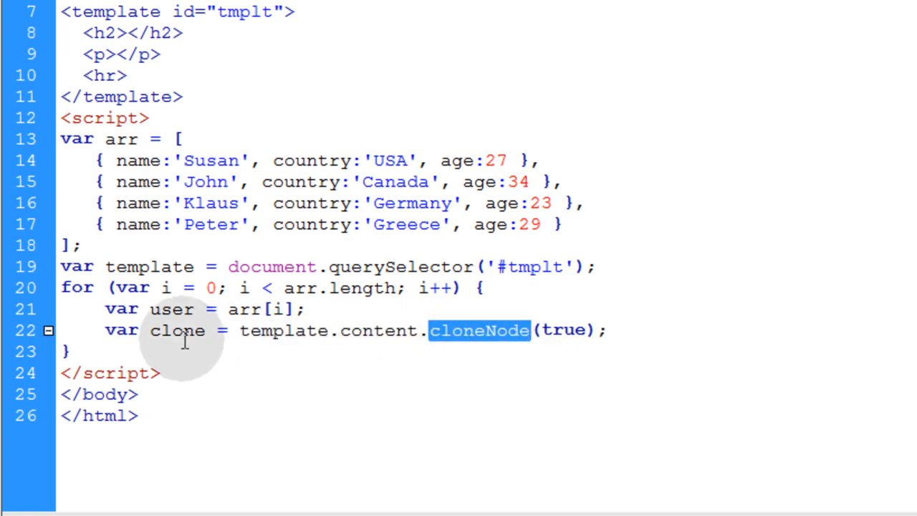
double_click(178, 330)
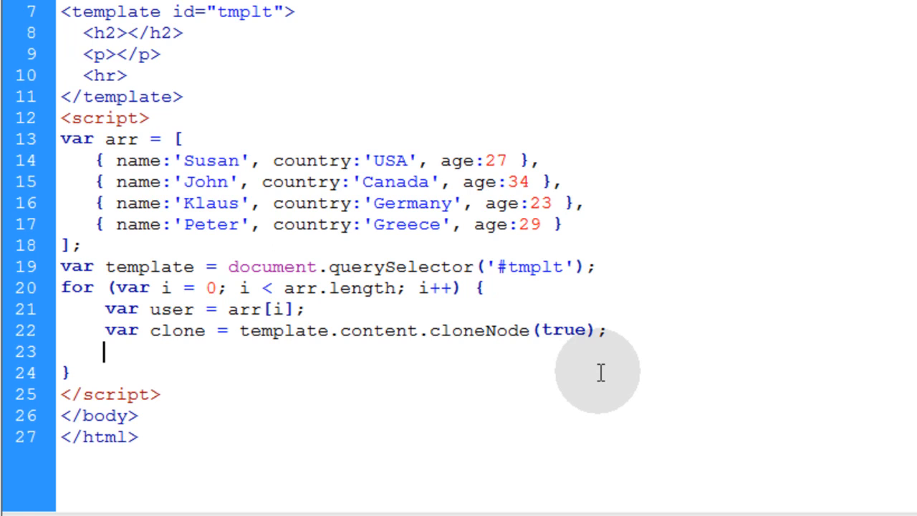
Query the clone's h2 and set h2[0].innerHTML = user.name;.
type("var h2 = clone.querySelectorAll('h2');")
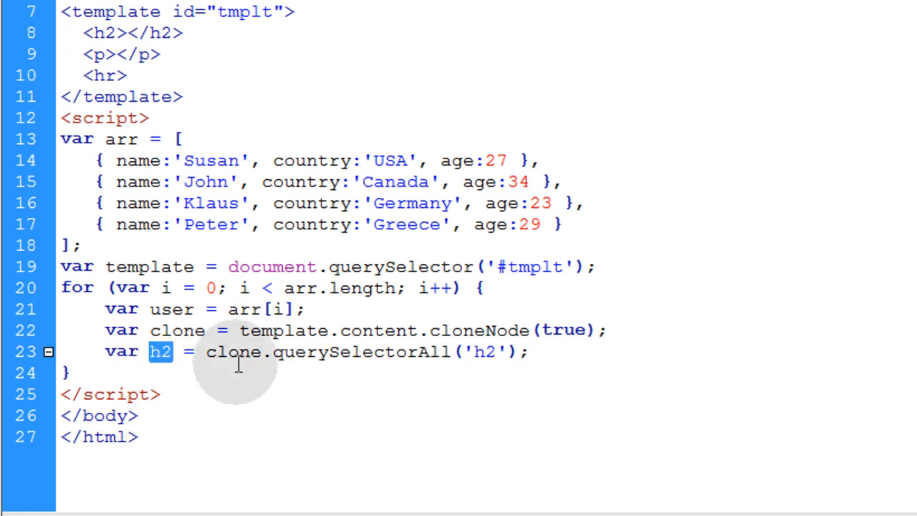
double_click(232, 352)
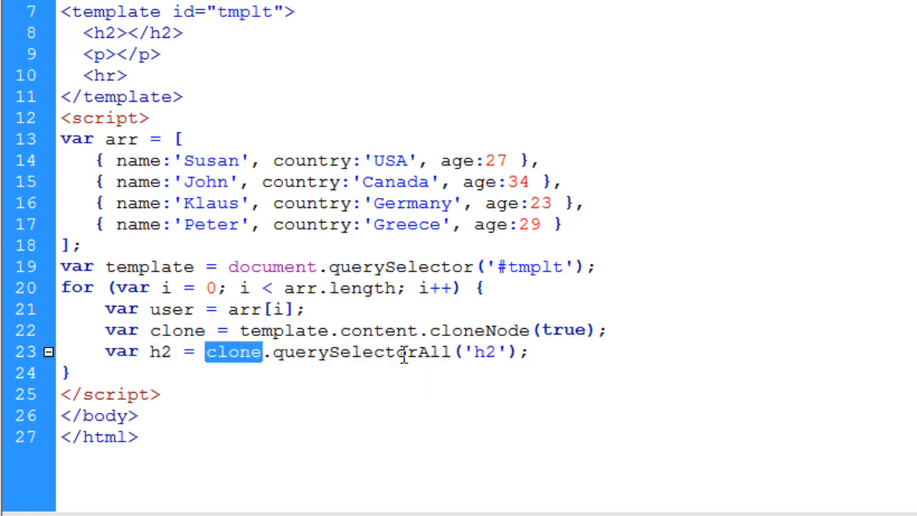
double_click(485, 351)
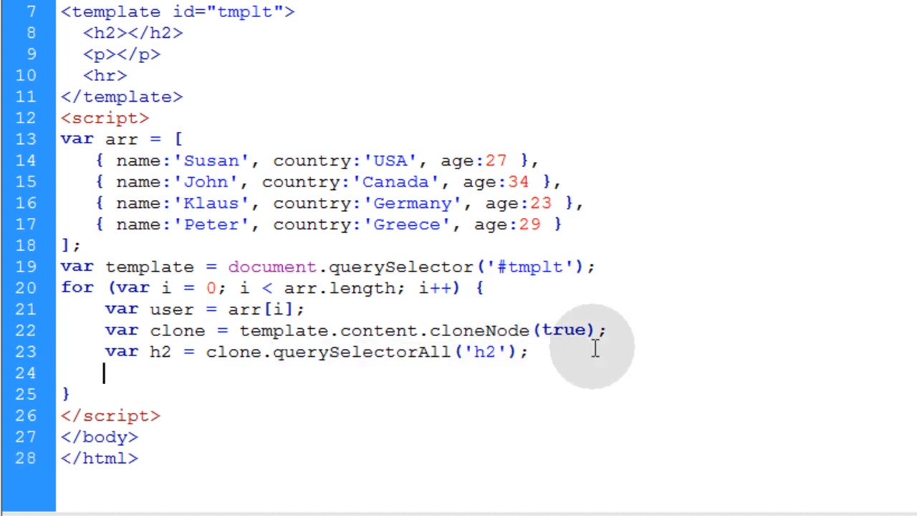
type("h2 [")
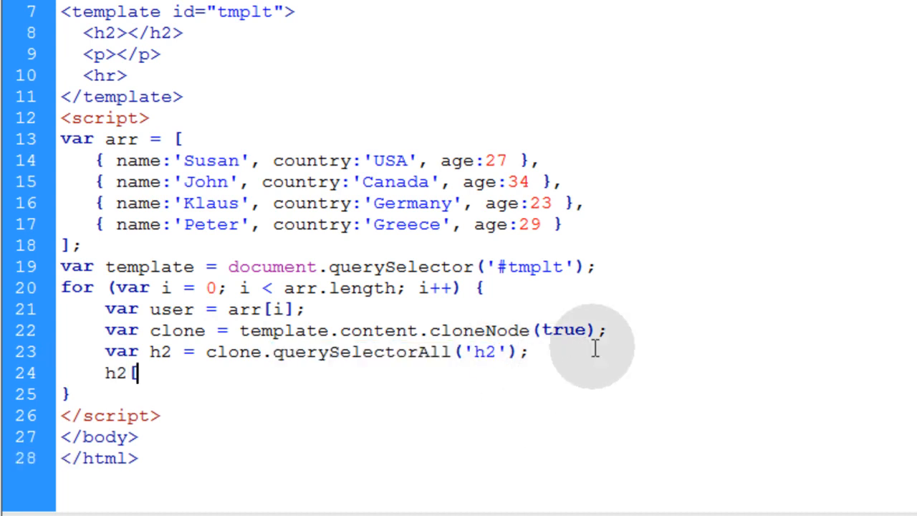
type("0]")
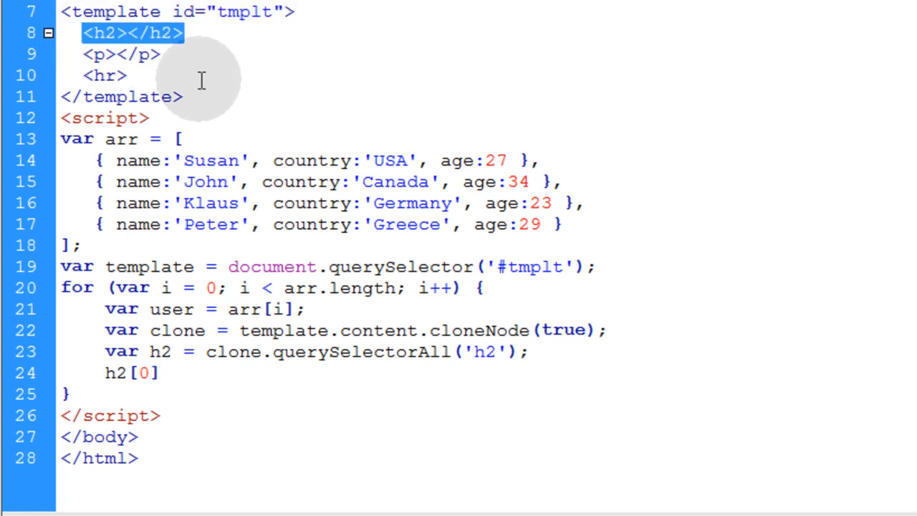
left_click(206, 74)
type("1")
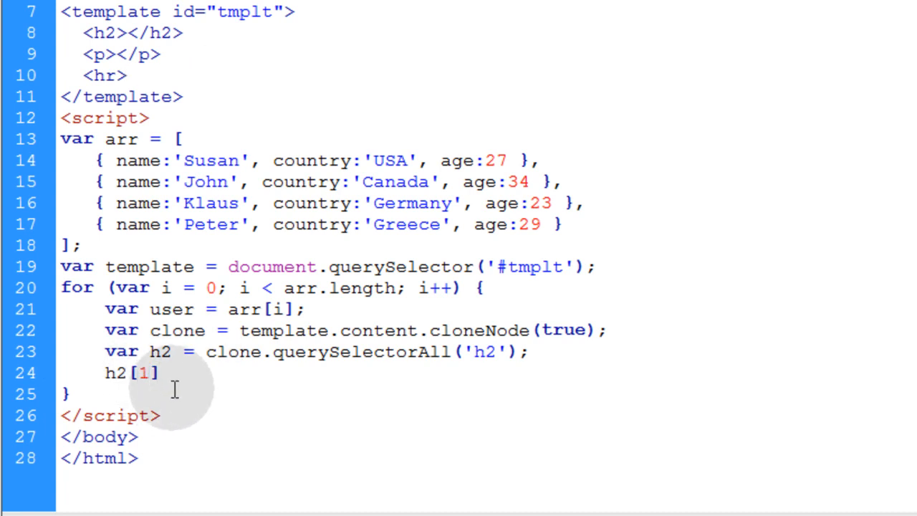
key("Backspace")
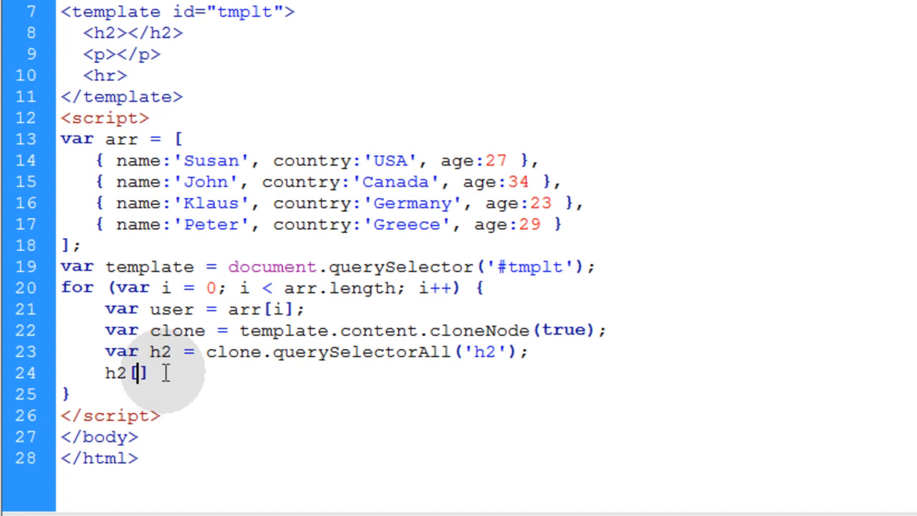
type("0")
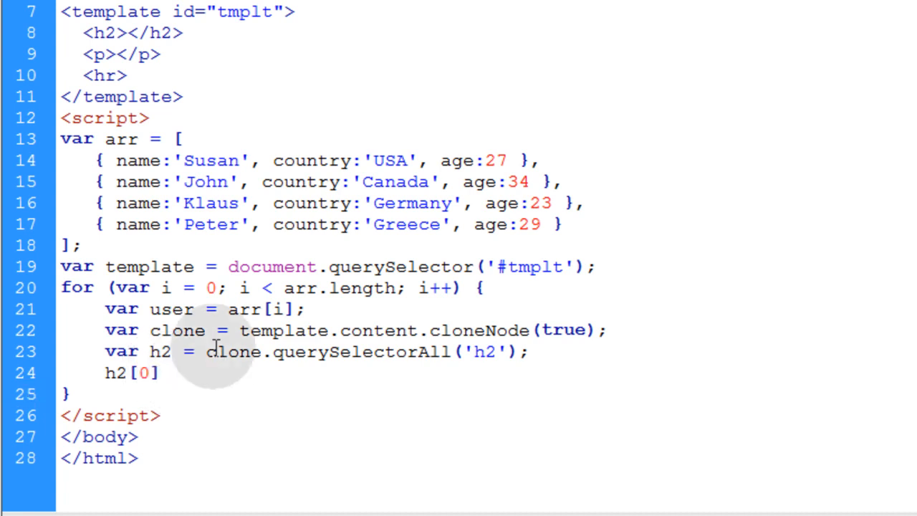
type(".inn")
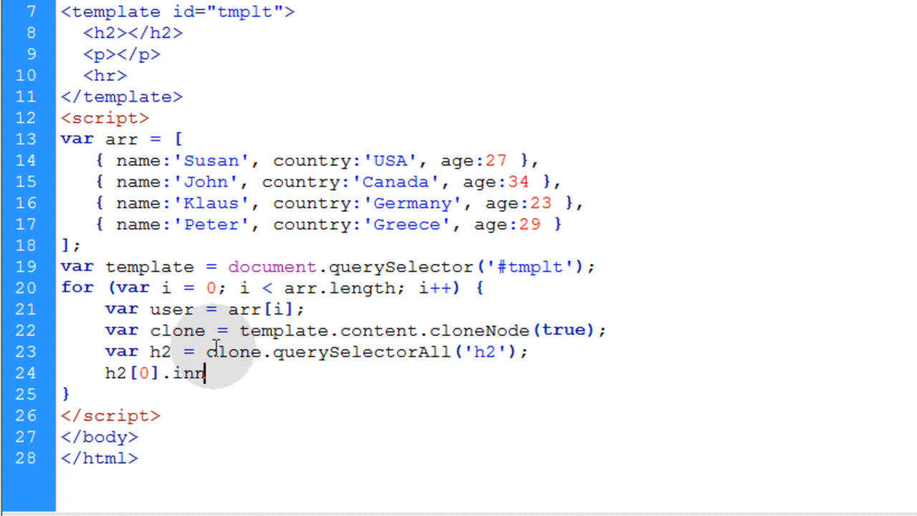
type("erHTML =")
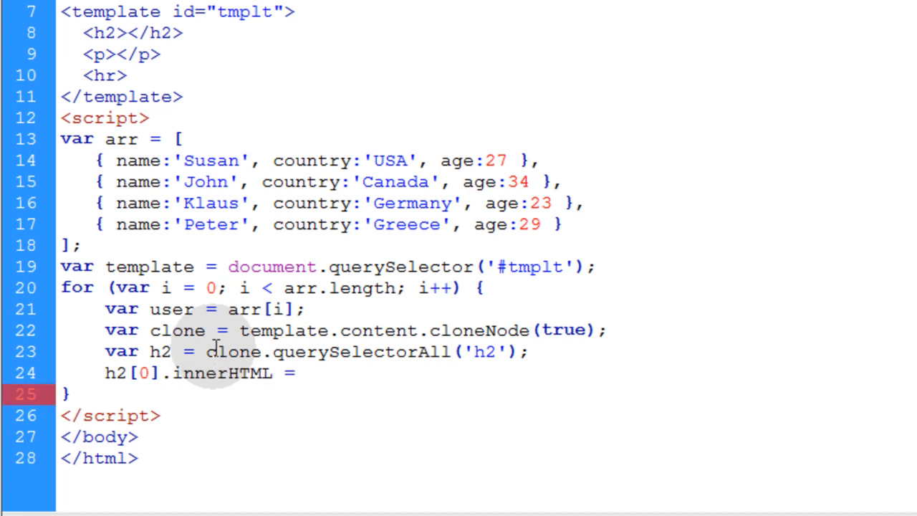
type("user.n")
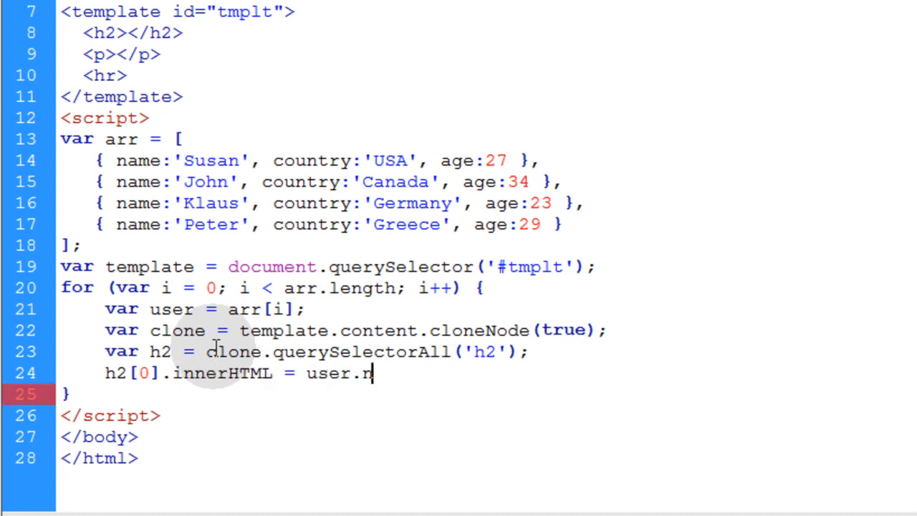
type("ame;")
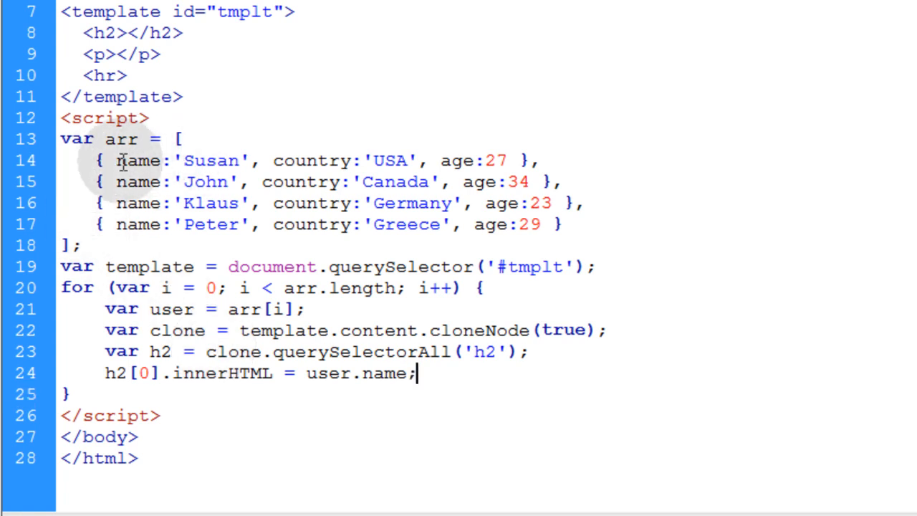
double_click(137, 160)
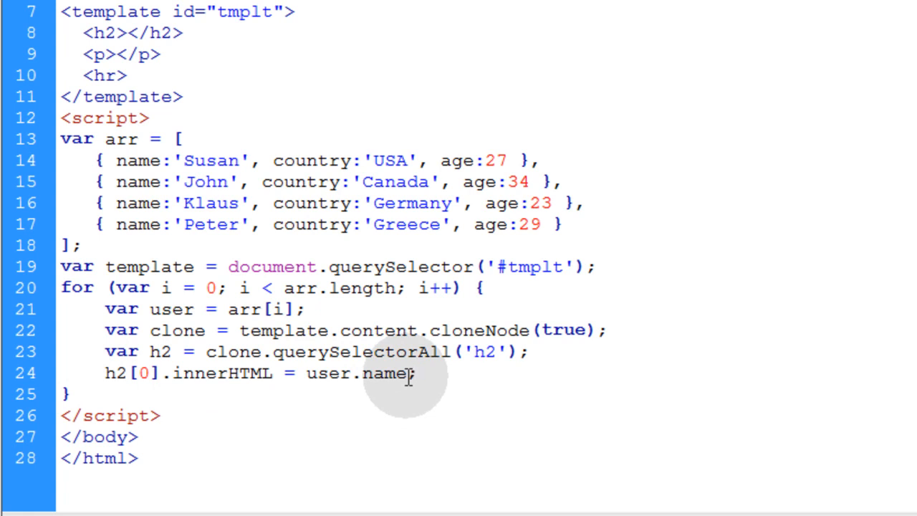
Append the clone with template.parentNode.appendChild(clone);.
key("Enter")
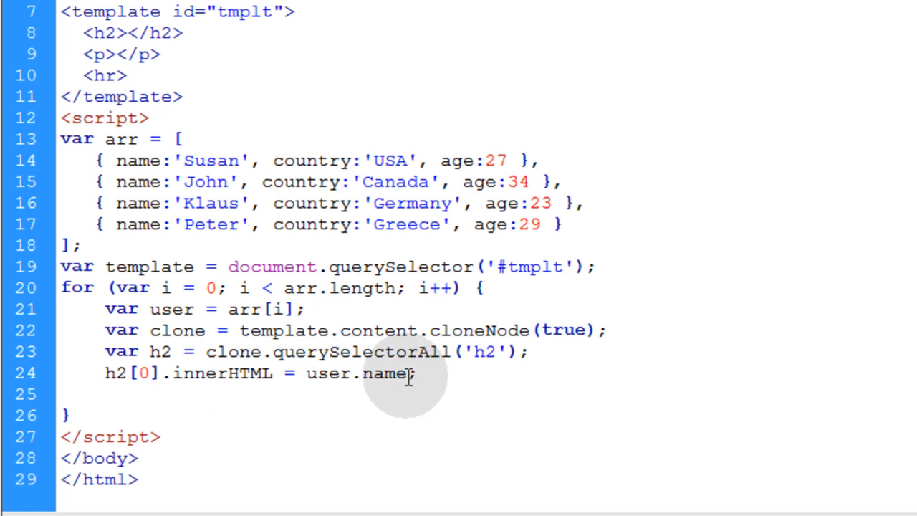
type("template.parentNode.appendChild(clone);")
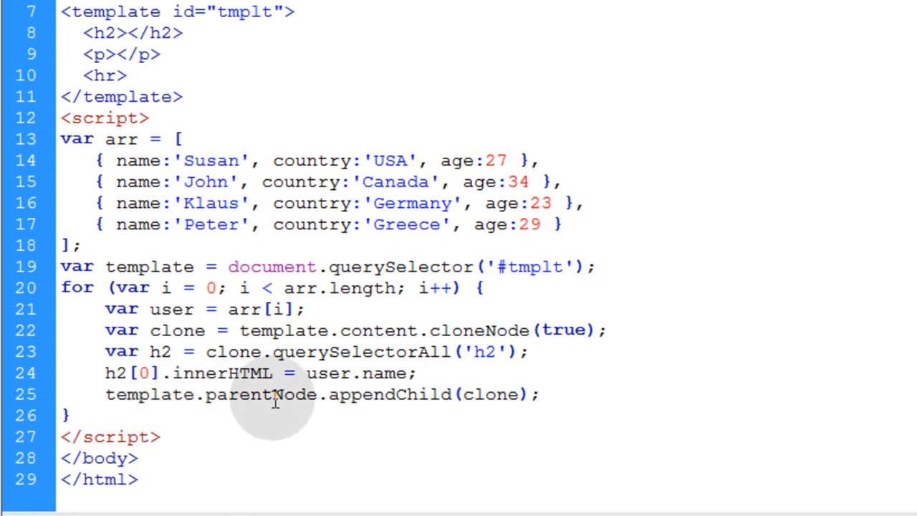
double_click(261, 394)
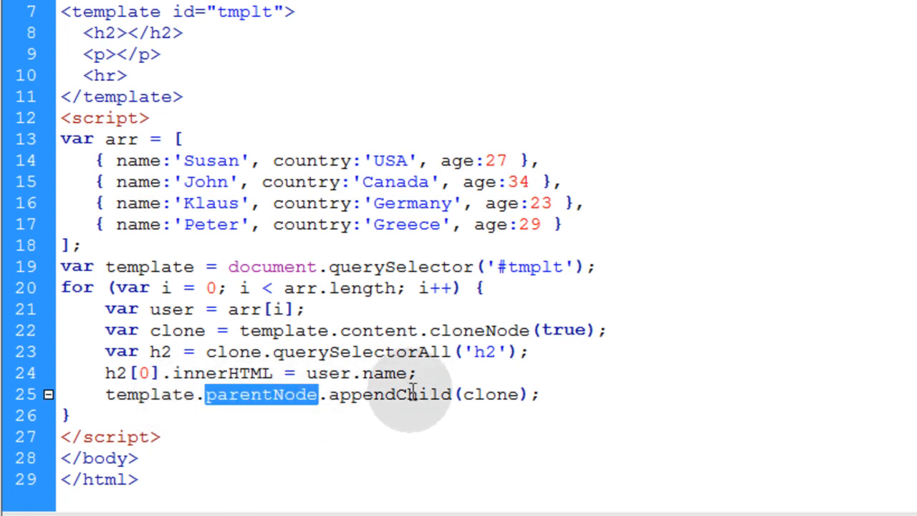
double_click(491, 395)
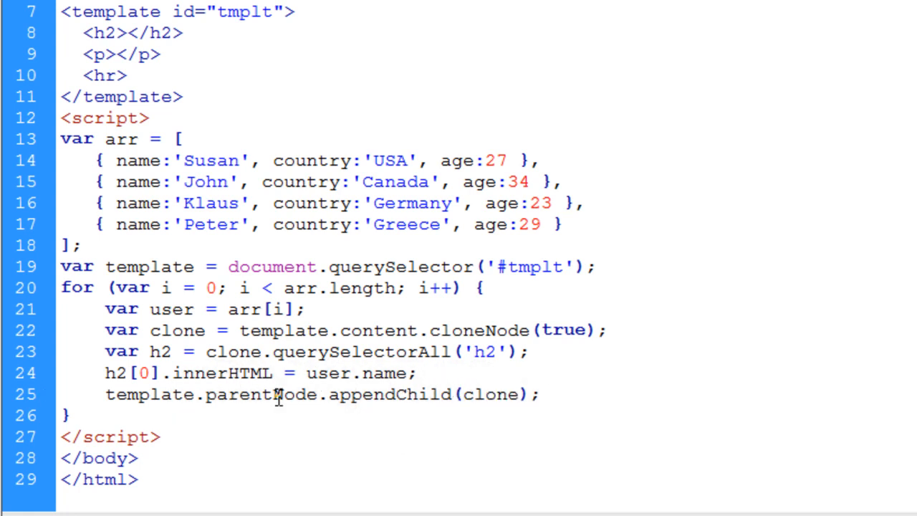
double_click(149, 394)
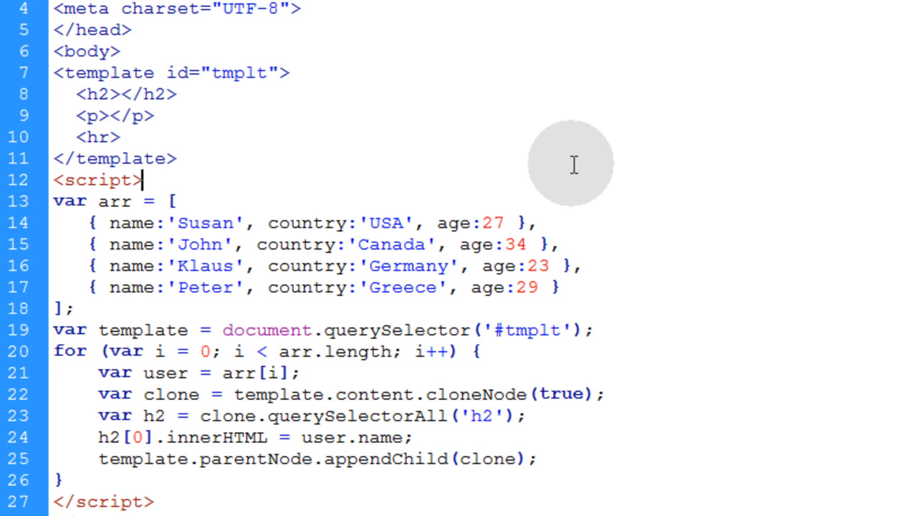
mouse_move(576, 157)
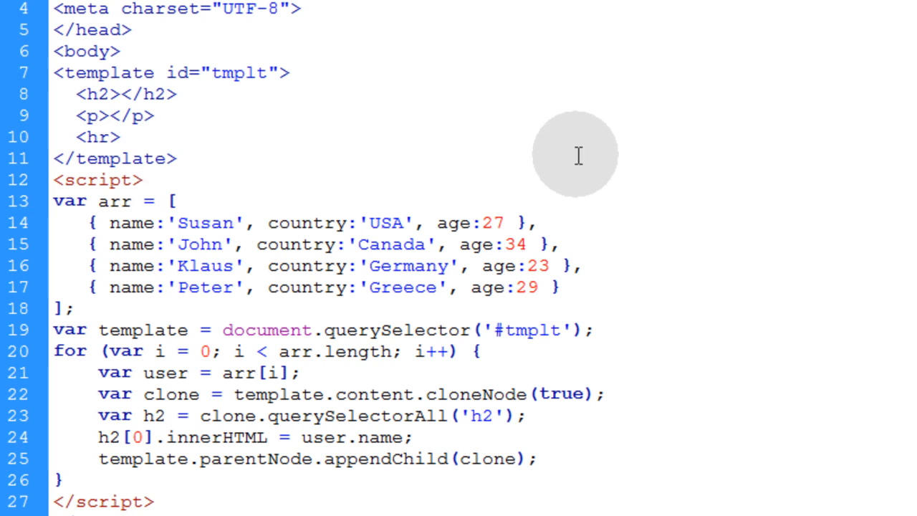
Check Chrome lists Susan, John, Klaus and Peter with rules, then close the preview.
left_click(142, 180)
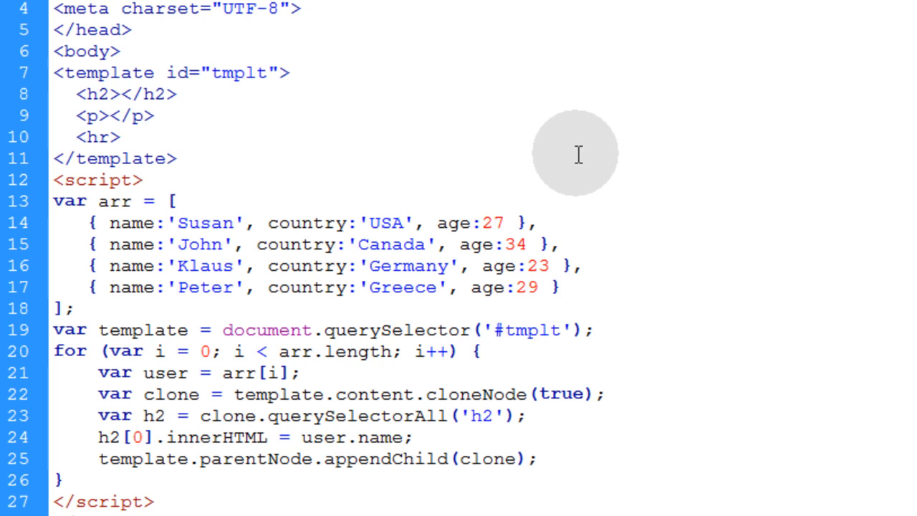
left_click(141, 180)
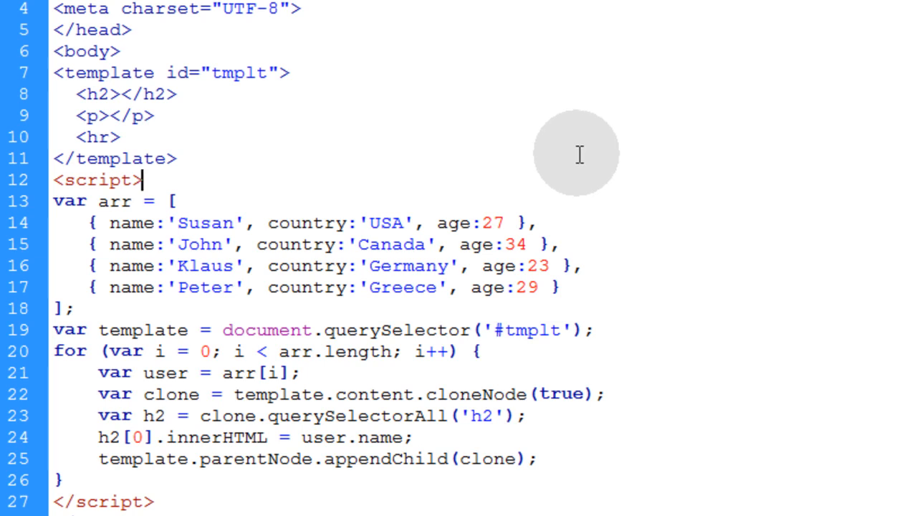
mouse_move(588, 136)
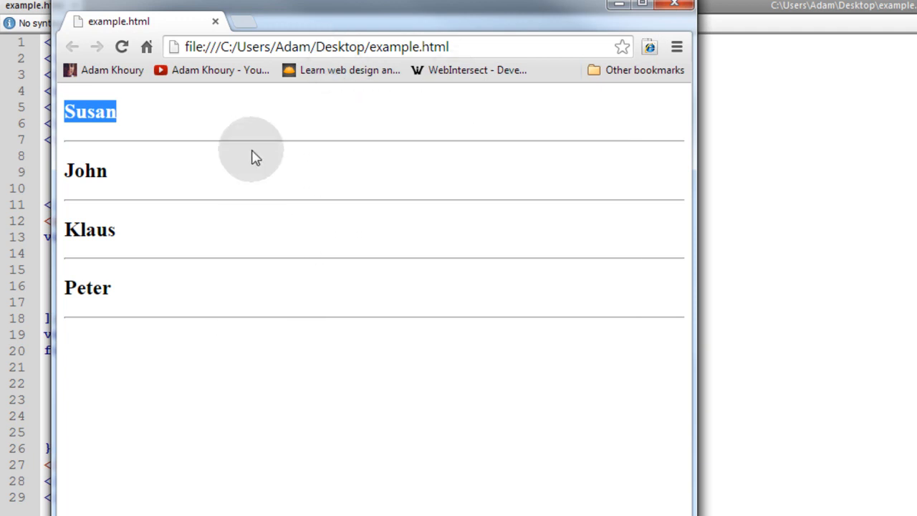
mouse_move(673, 7)
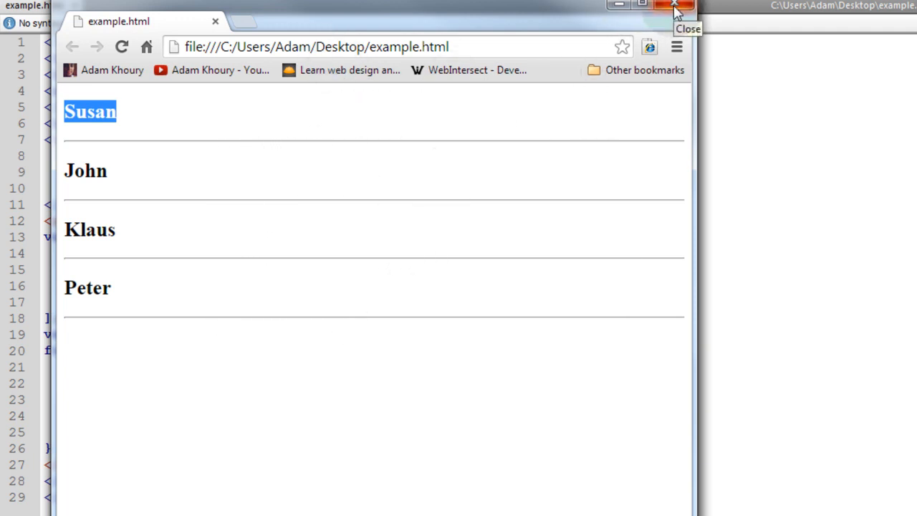
left_click(674, 6)
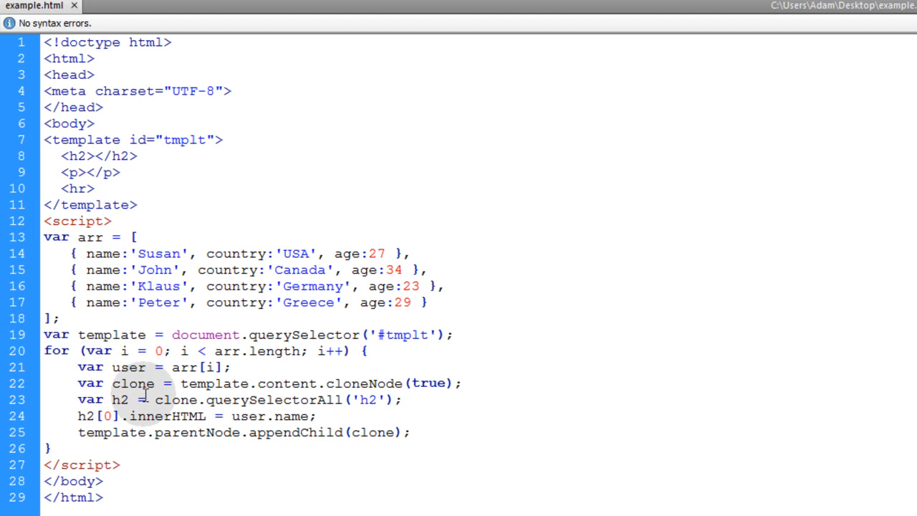
mouse_move(246, 433)
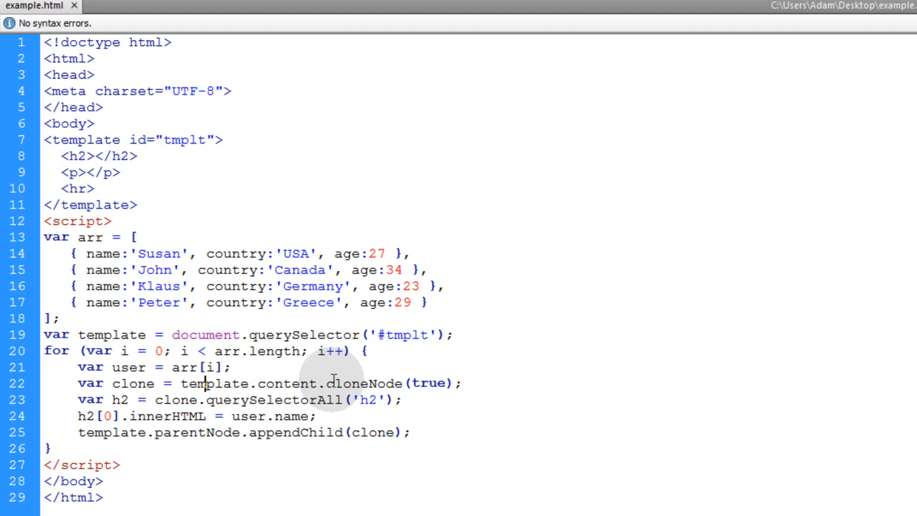
Duplicate the h2 lines and change the copy to select 'p' with p[0].
double_click(215, 382)
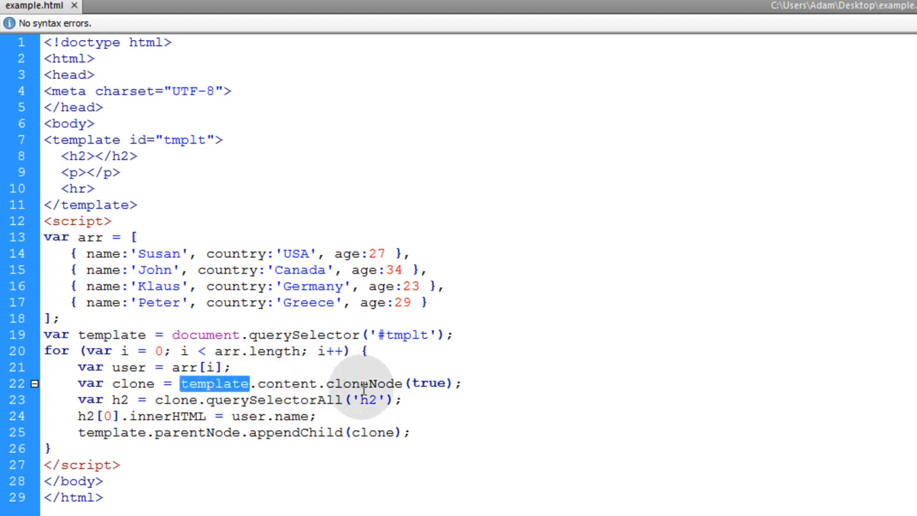
double_click(364, 383)
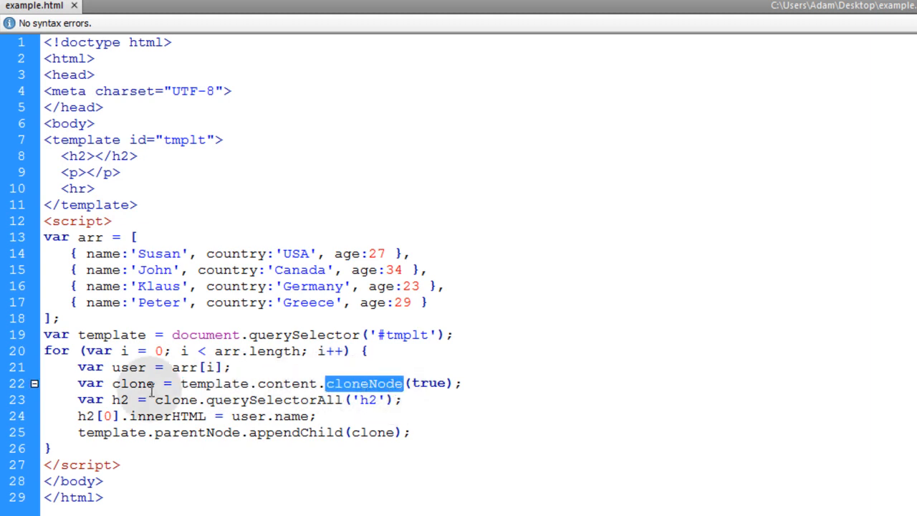
double_click(132, 383)
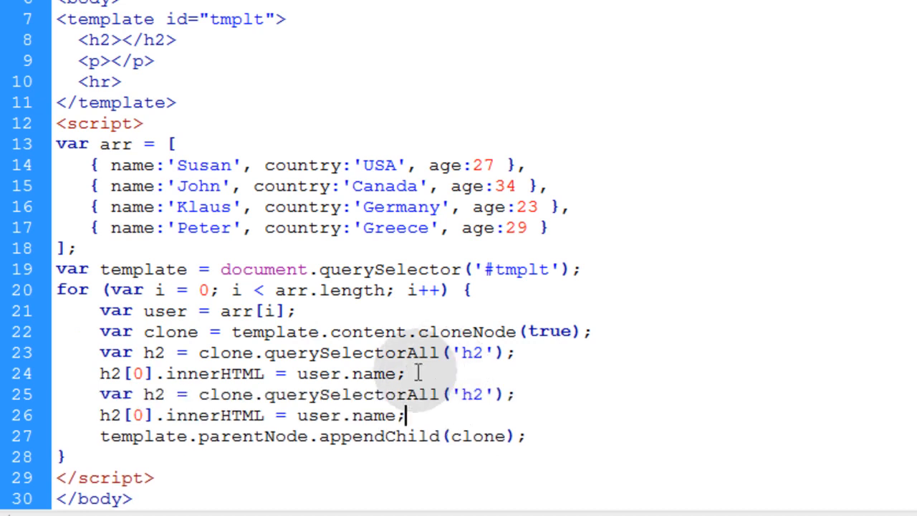
mouse_move(150, 394)
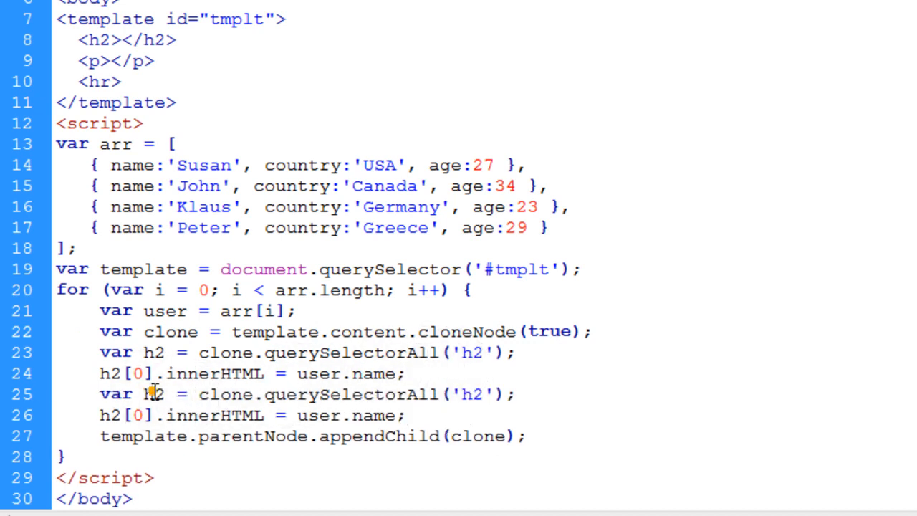
scroll("down", 3)
type("p")
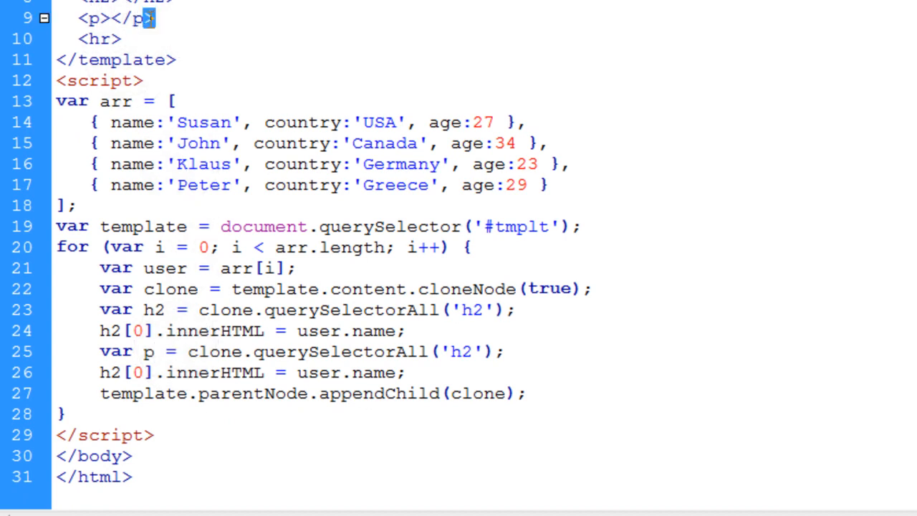
double_click(115, 352)
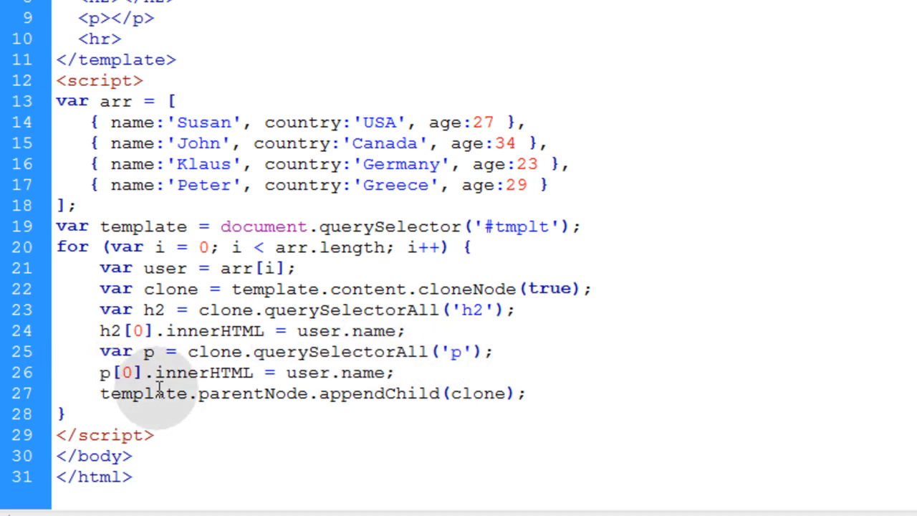
double_click(132, 372)
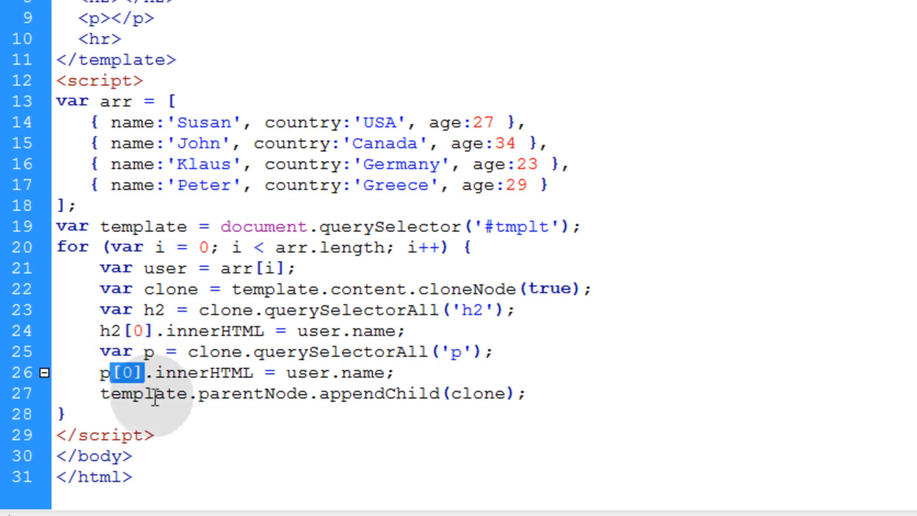
mouse_move(373, 372)
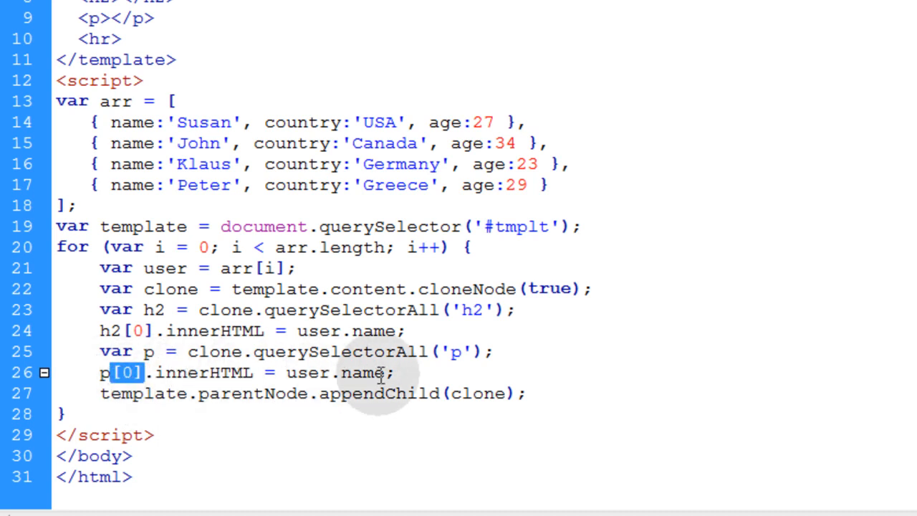
Set p[0].innerHTML to "Country: "+user.country+"<br>Age: "+user.age;.
double_click(340, 372)
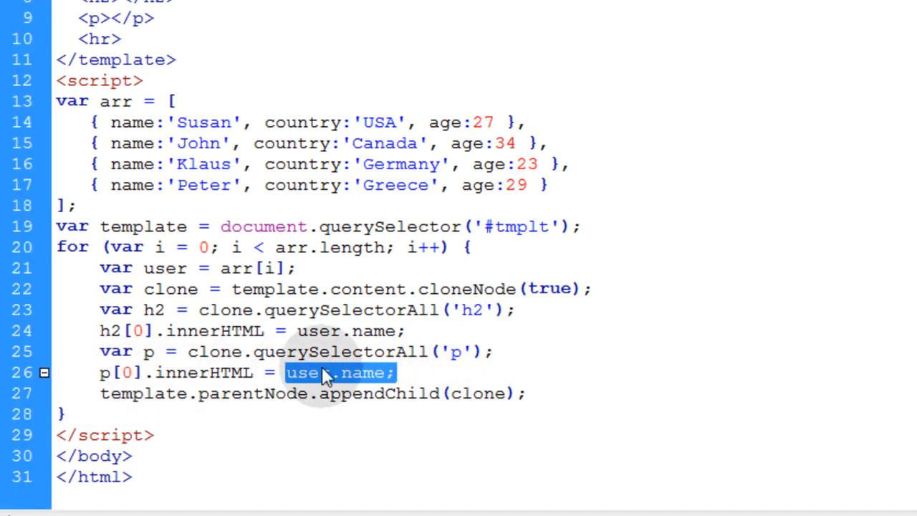
type("\"Country: \"+user.country+\"<br>Age: \"+user.age;")
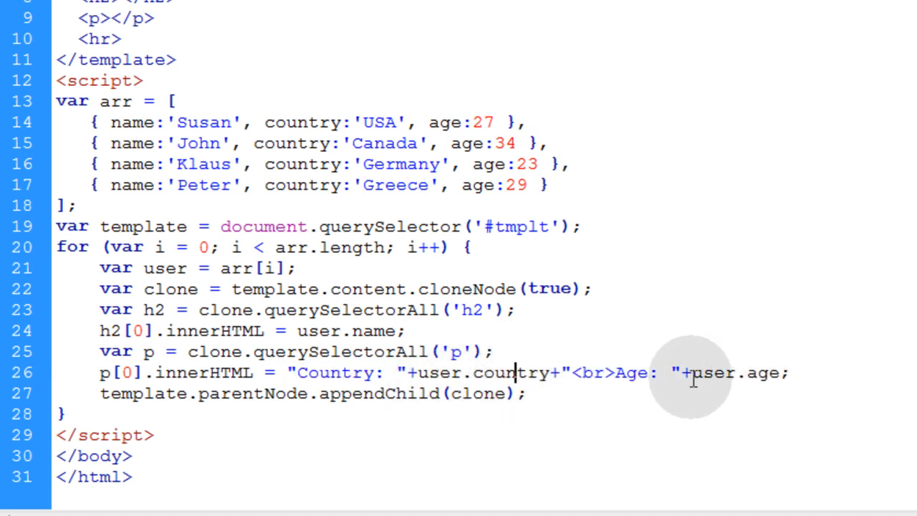
mouse_move(269, 124)
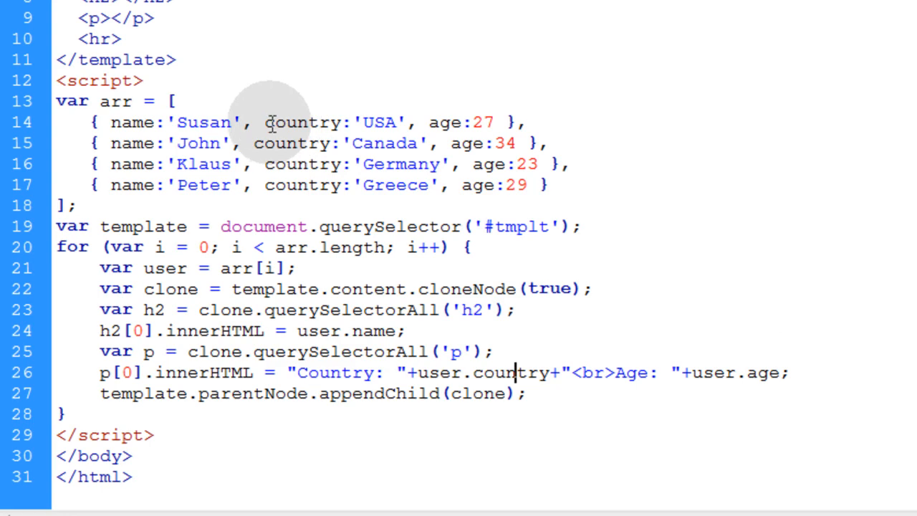
left_click_drag(264, 121, 495, 122)
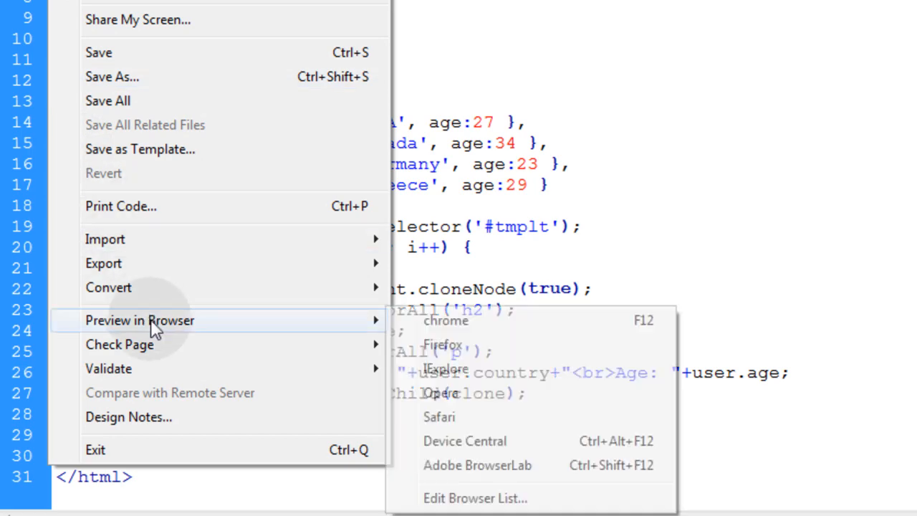
Preview example.html in Firefox showing each user's name, country and age.
left_click(444, 321)
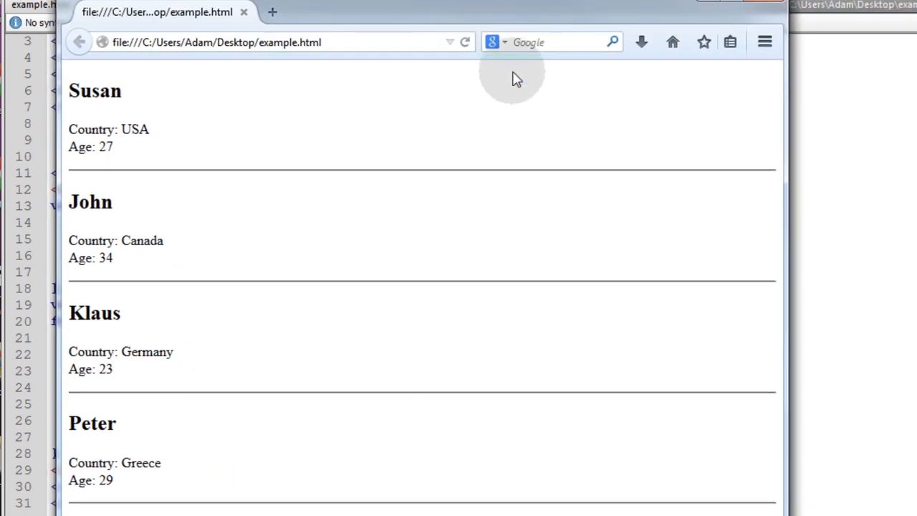
left_click(40, 7)
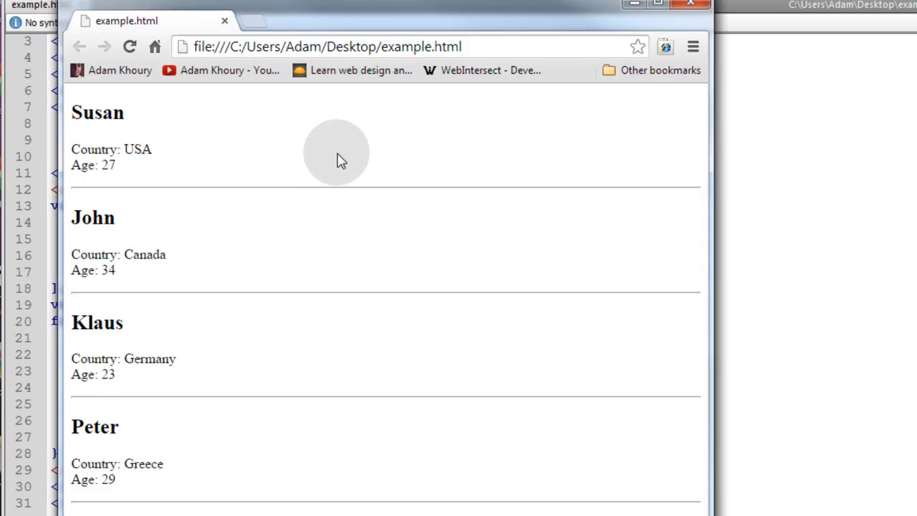
mouse_move(400, 156)
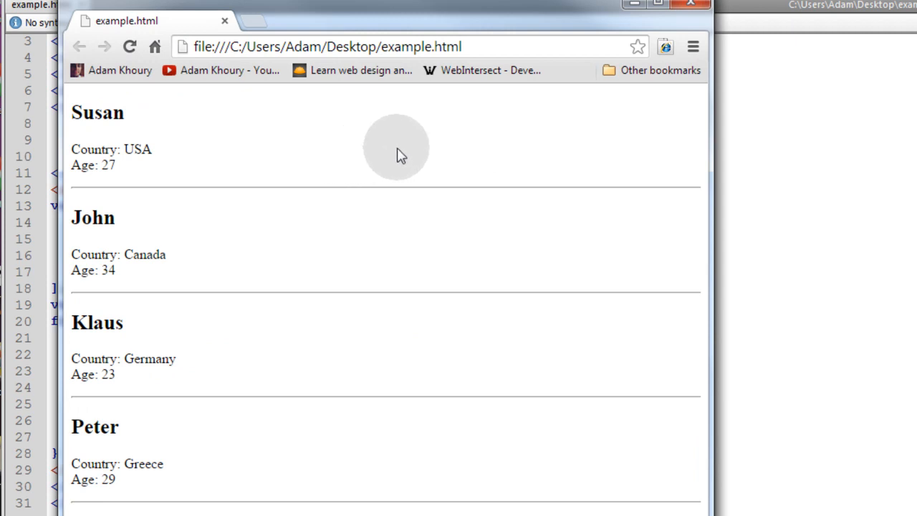
mouse_move(693, 6)
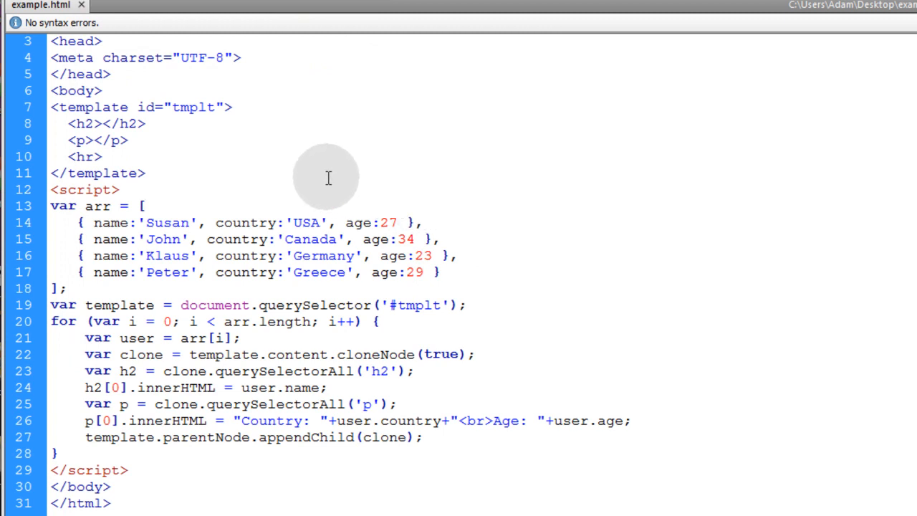
mouse_move(101, 297)
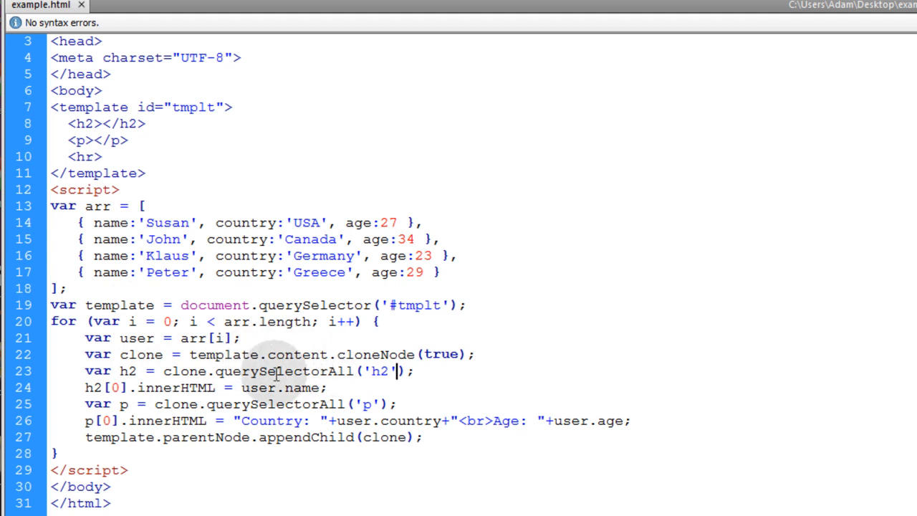
mouse_move(158, 304)
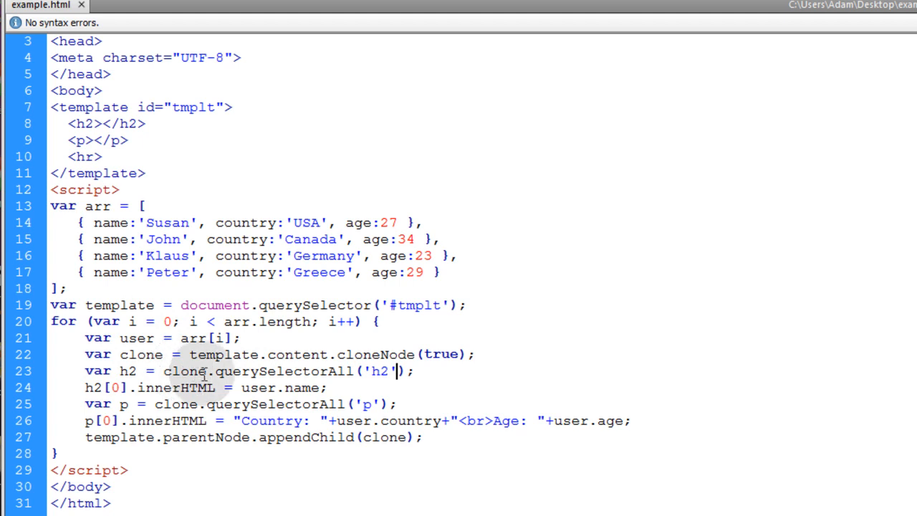
left_click_drag(233, 371, 414, 371)
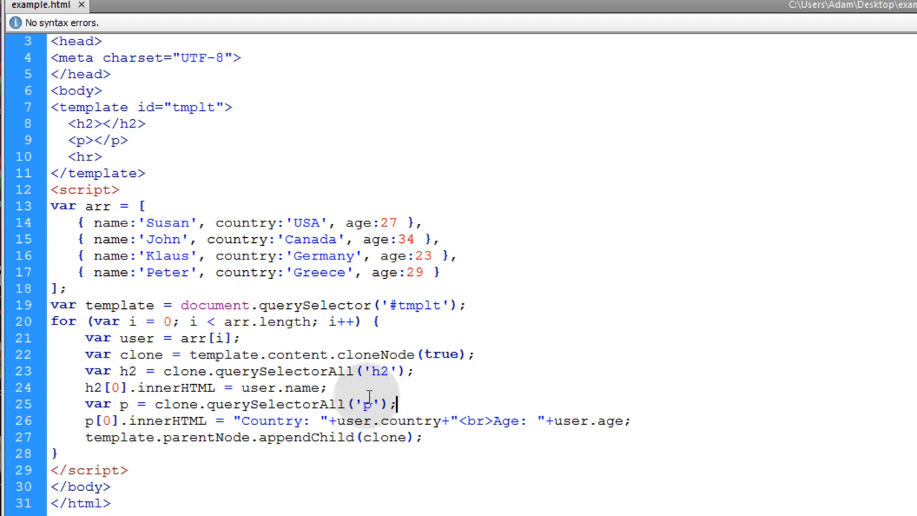
double_click(376, 354)
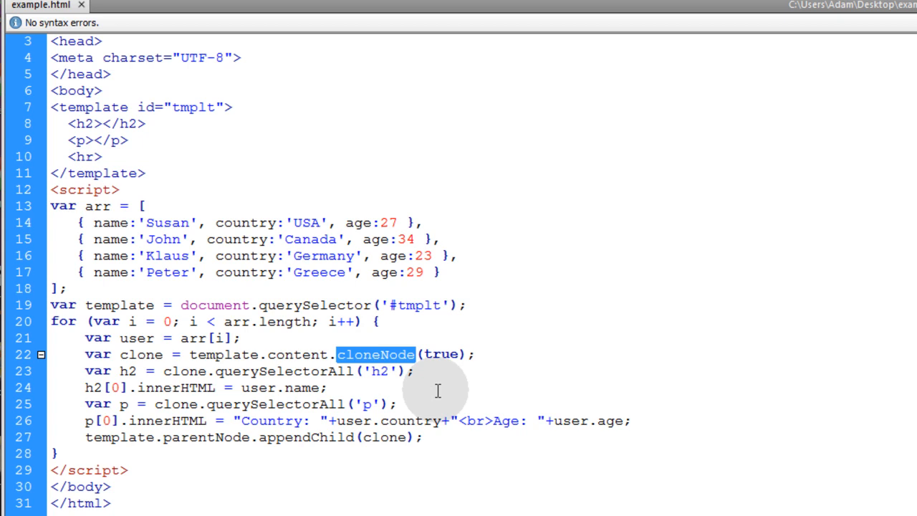
mouse_move(165, 308)
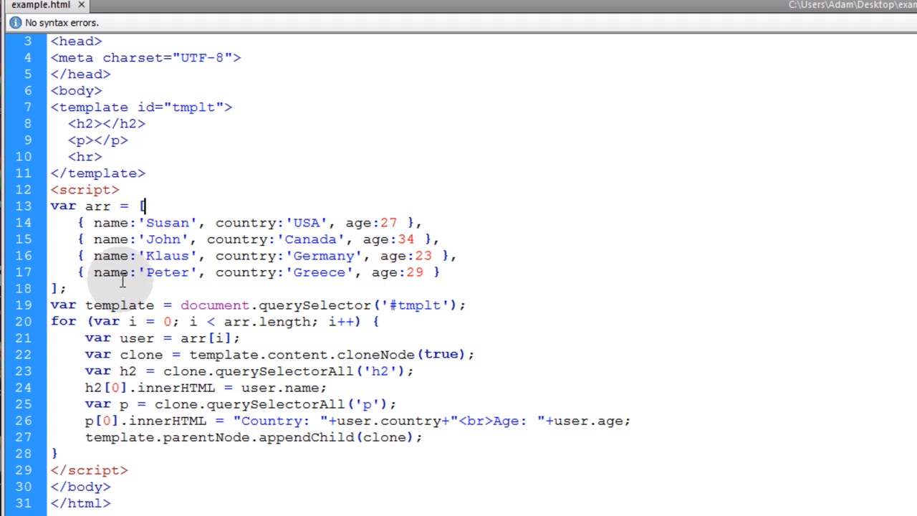
mouse_move(72, 288)
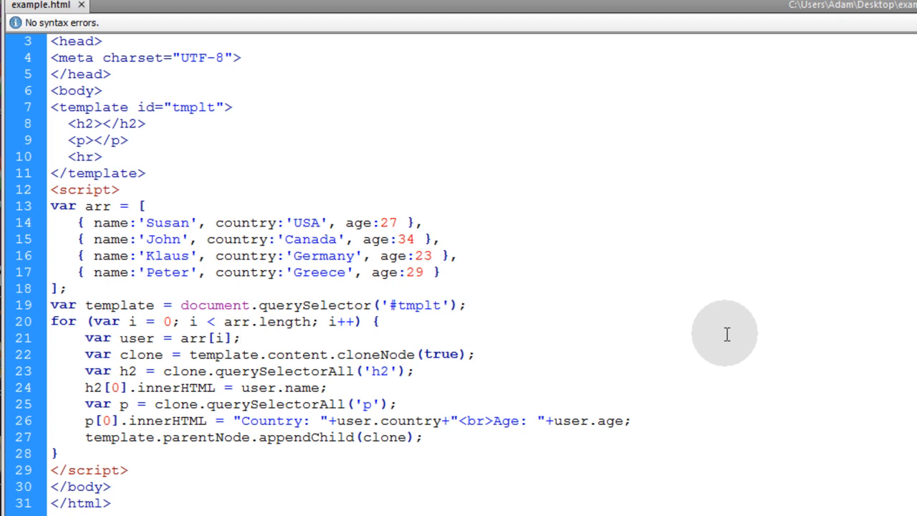
mouse_move(880, 460)
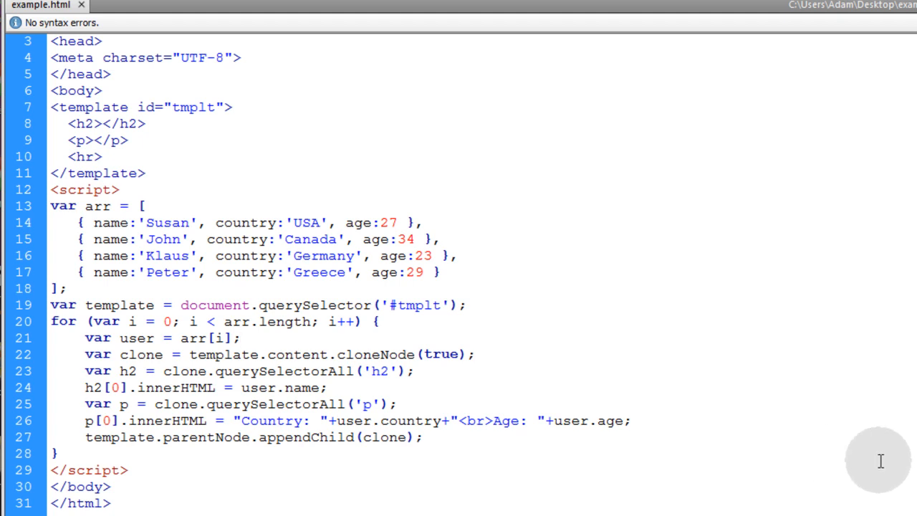